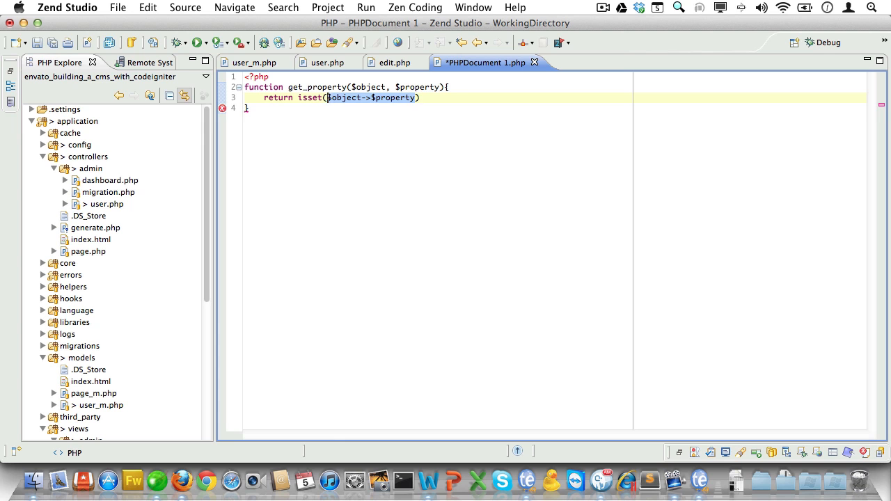
# Discard the unsaved scratch PHPDocument 1 and add an empty new_user(){} method to user_m.php.
pyautogui.click(534, 63)
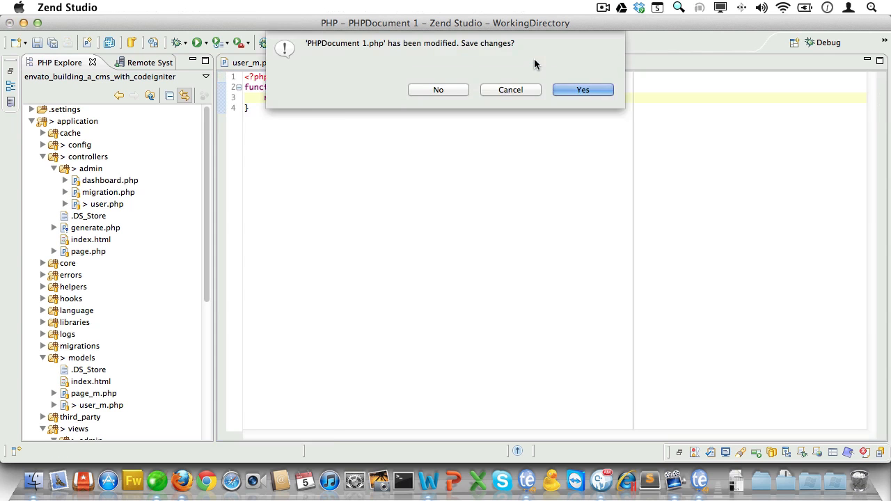
pyautogui.click(582, 90)
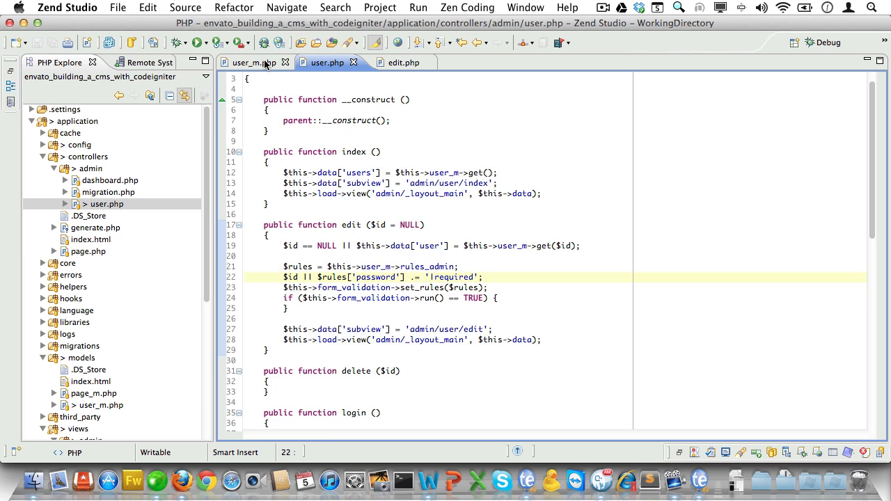
pyautogui.click(252, 62)
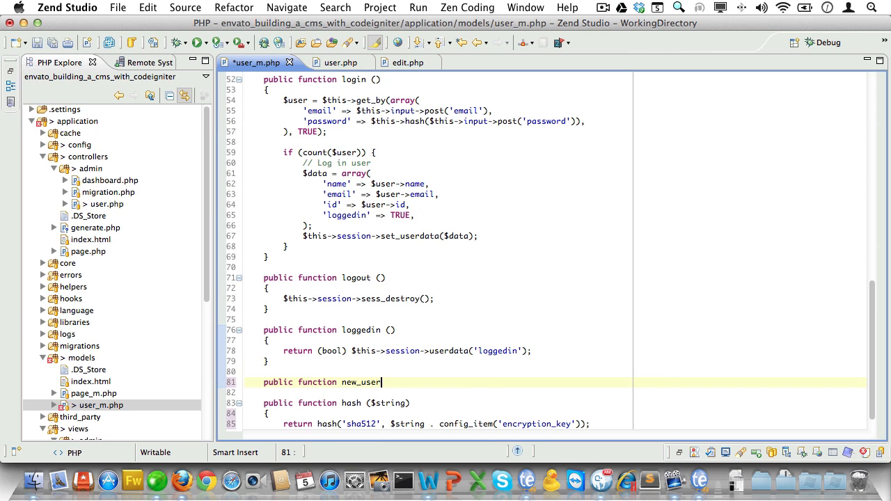
pyautogui.write('(){}')
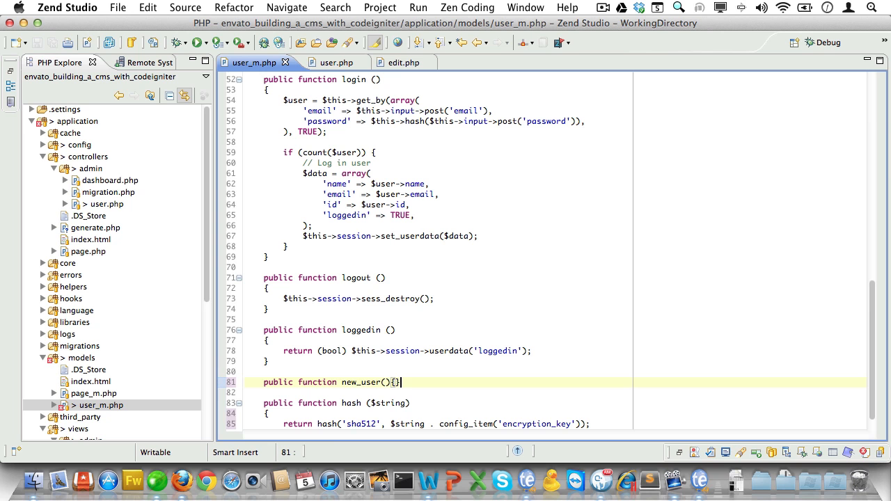
pyautogui.moveTo(735, 480)
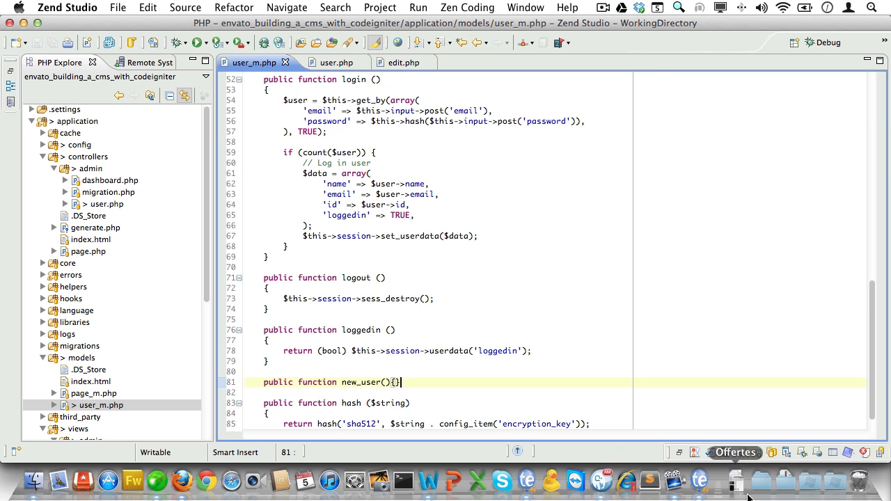
# In user.php edit(), load the user if $id is set, else call get_new().
pyautogui.click(328, 62)
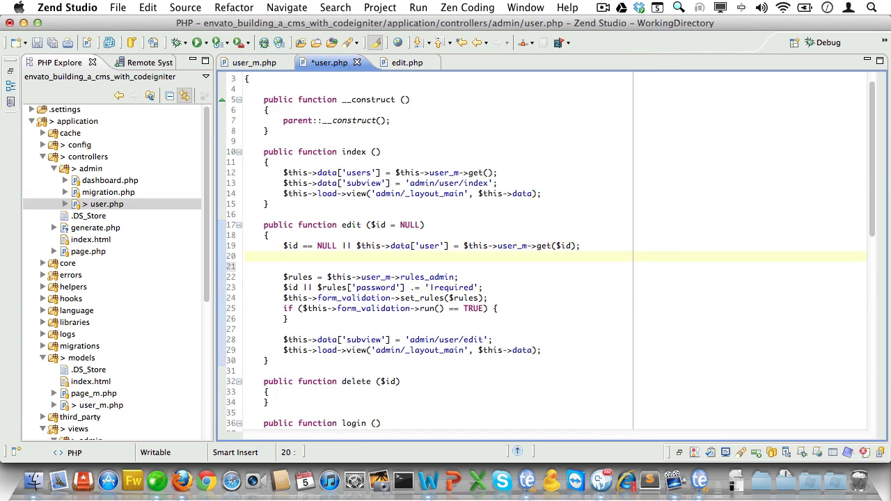
pyautogui.write('if ($id) {')
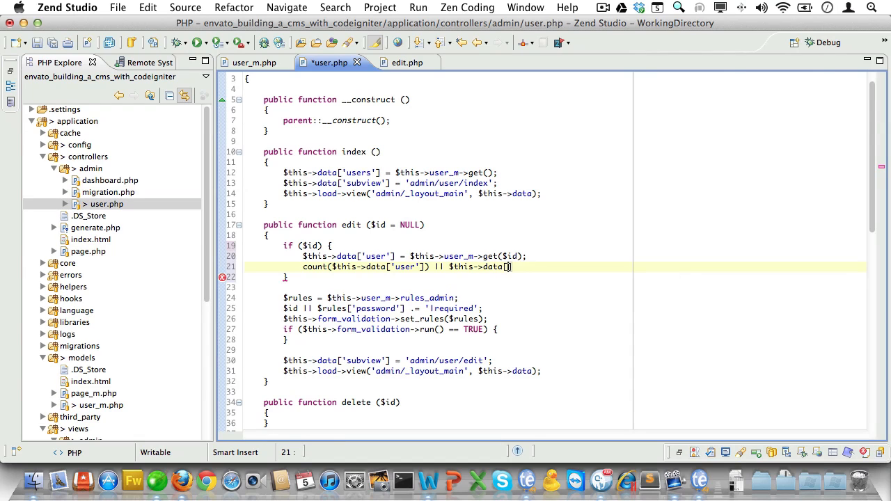
pyautogui.write("'errors'][] = 'Use")
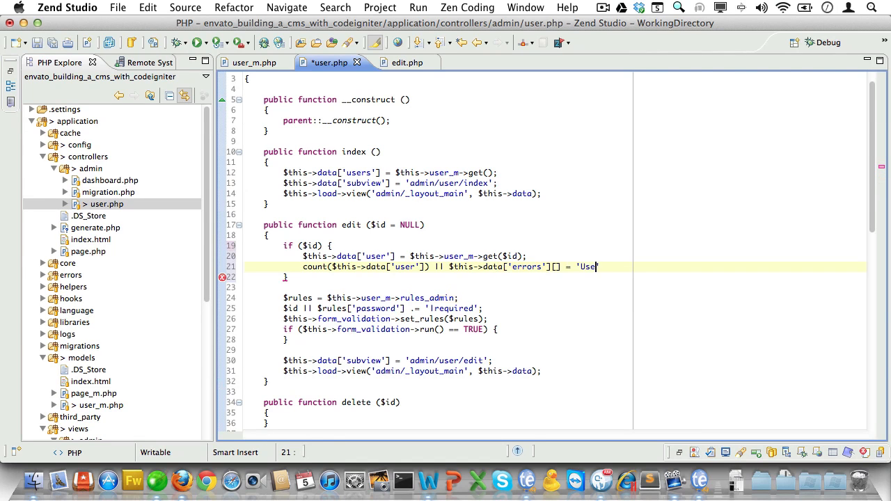
pyautogui.write("could not be '")
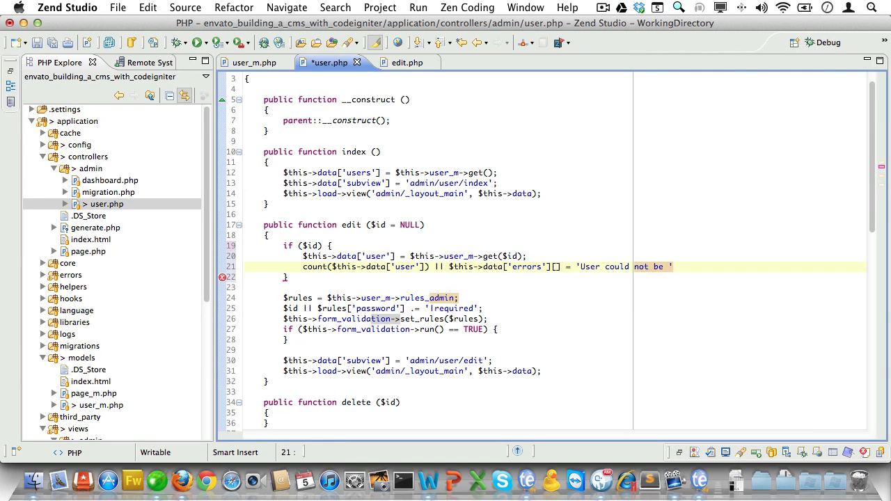
pyautogui.write('else {')
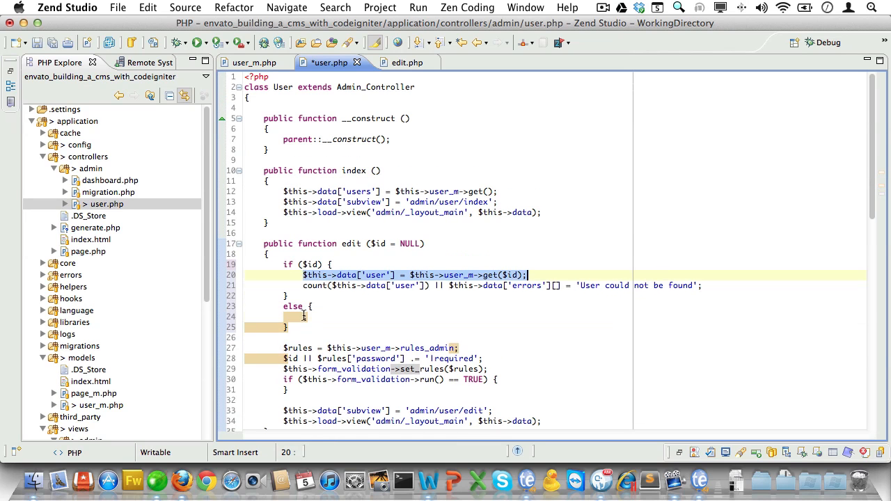
pyautogui.write("$this->data['user'] = $this->user_m->new_user($id);")
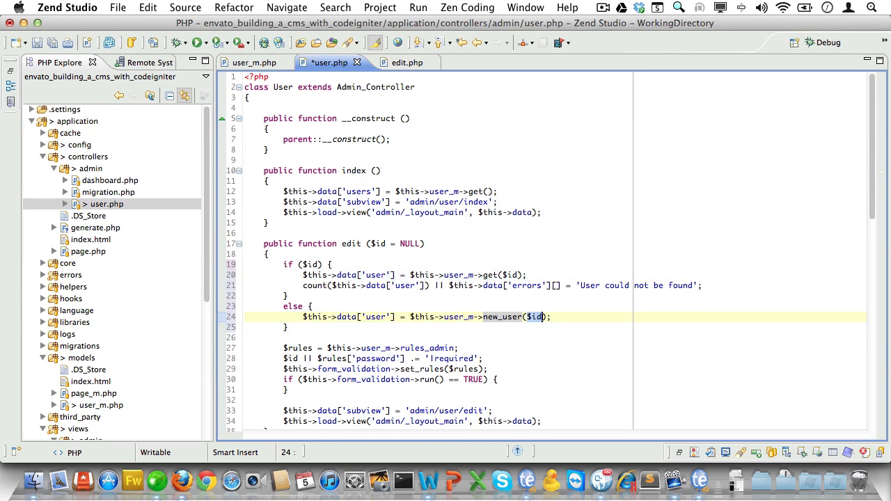
pyautogui.write('get_new()')
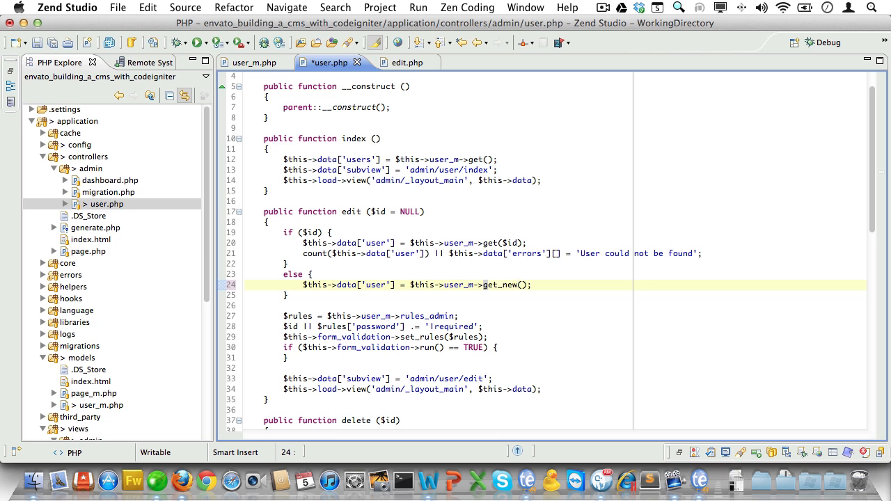
pyautogui.click(254, 62)
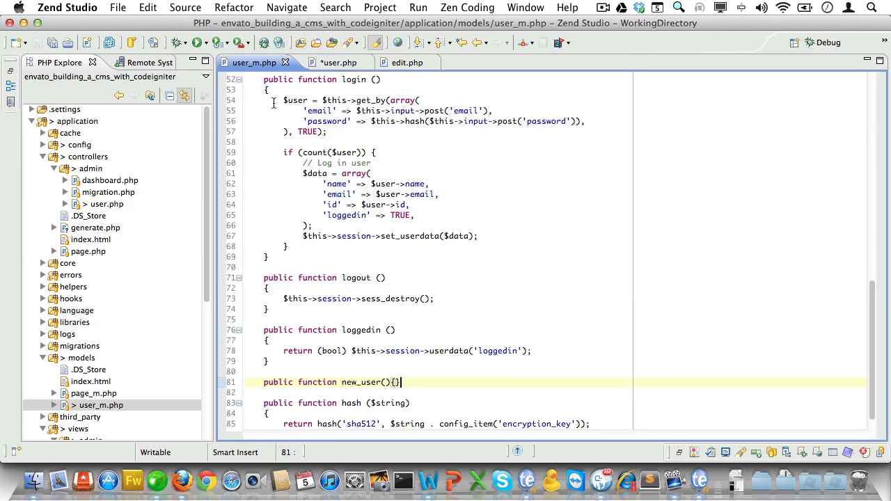
# Rename the stub to get_new() and return a stdClass user with empty name, email, password.
pyautogui.write('get_new')
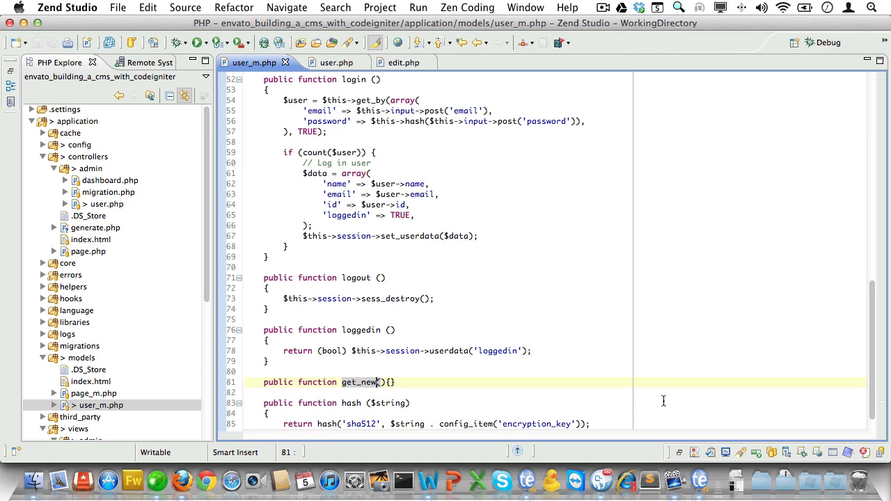
pyautogui.write('$user')
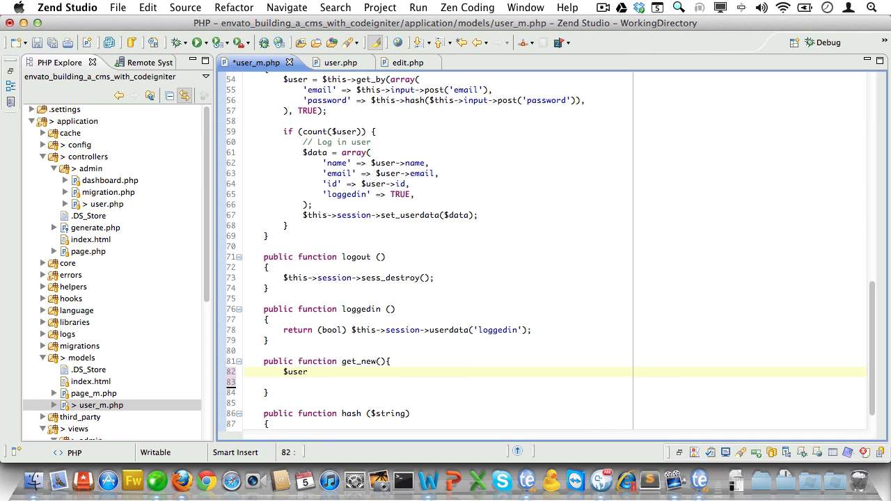
pyautogui.write('= new stdClass();')
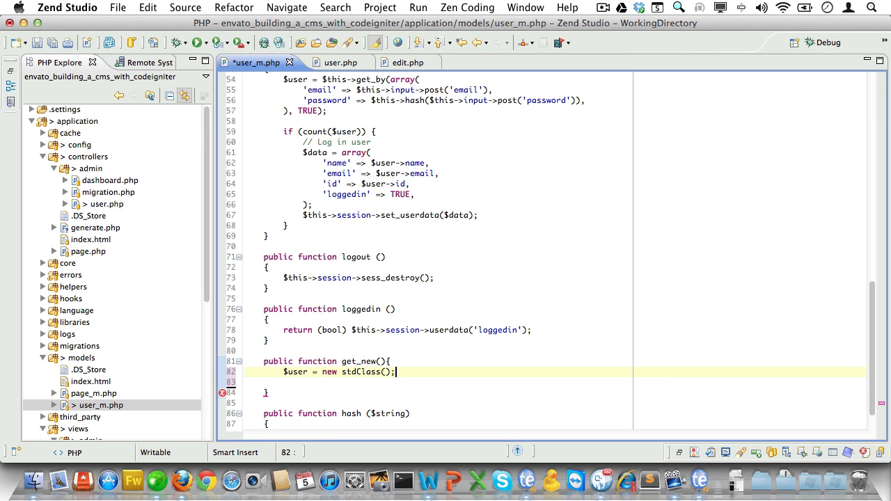
pyautogui.write('$')
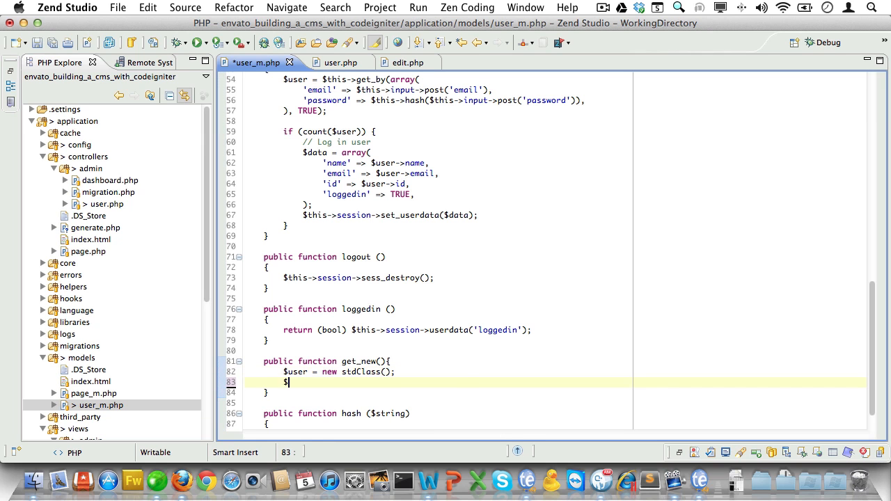
pyautogui.write("user->name = '';")
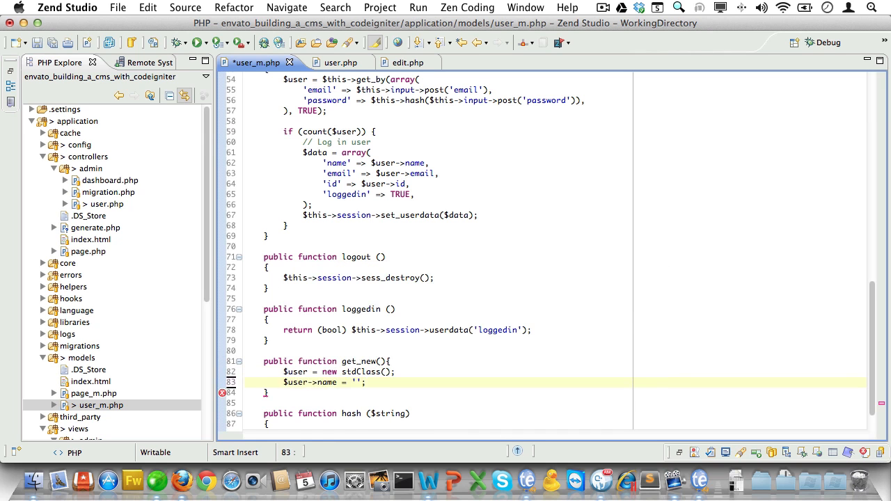
pyautogui.write("$user->emaio = '';")
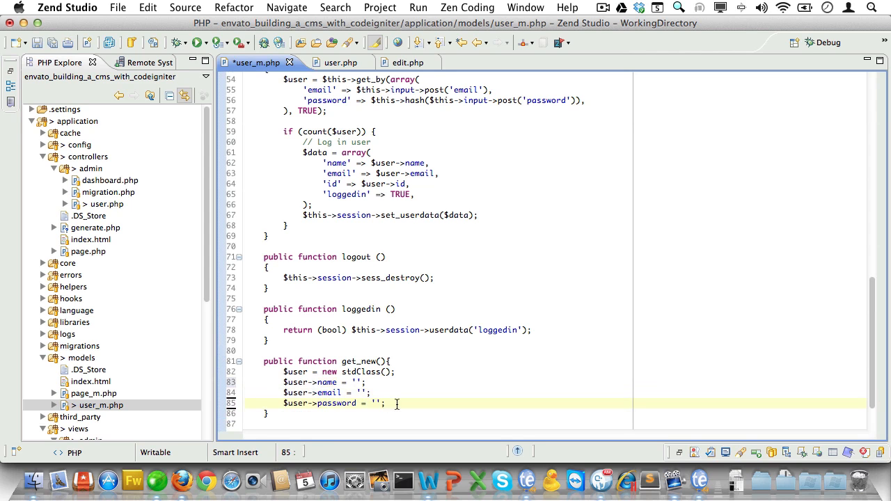
pyautogui.write('return $user;')
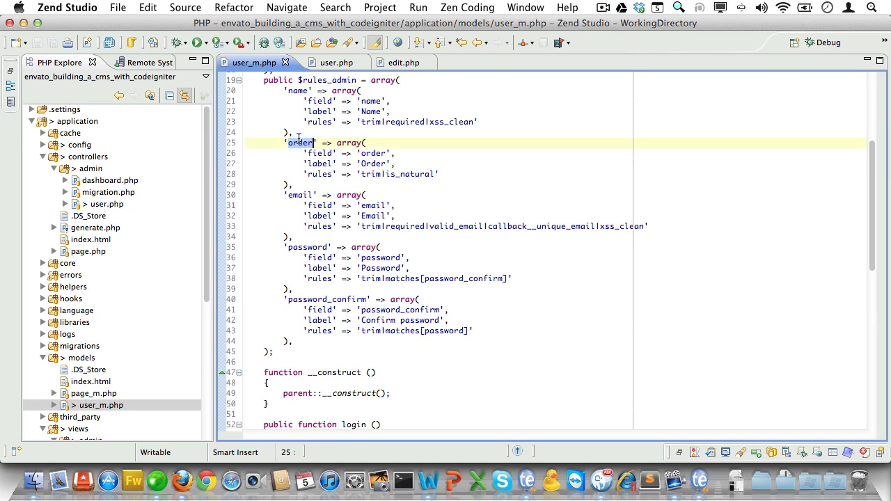
# Select and delete the 'order' entry from $rules_admin in user_m.php.
pyautogui.moveTo(289, 142); pyautogui.dragTo(310, 178)
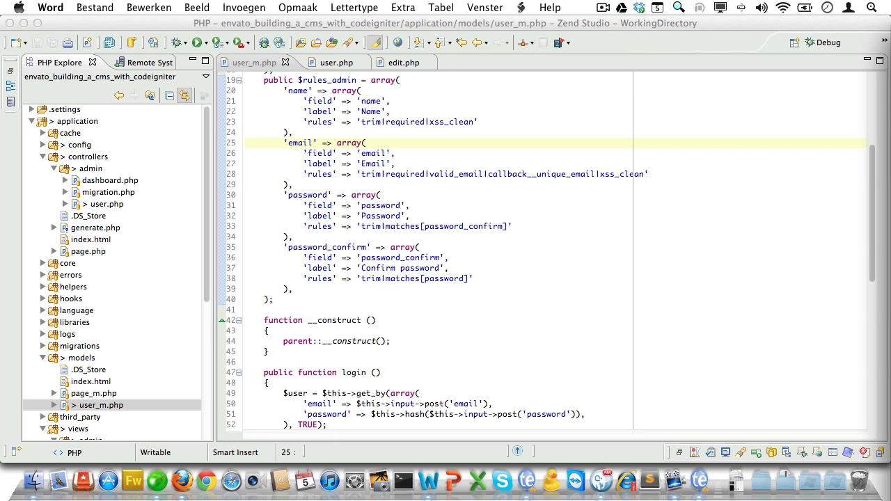
# In views/admin/user/edit.php, prefill the name and email inputs with set_value($user->...).
pyautogui.click(396, 62)
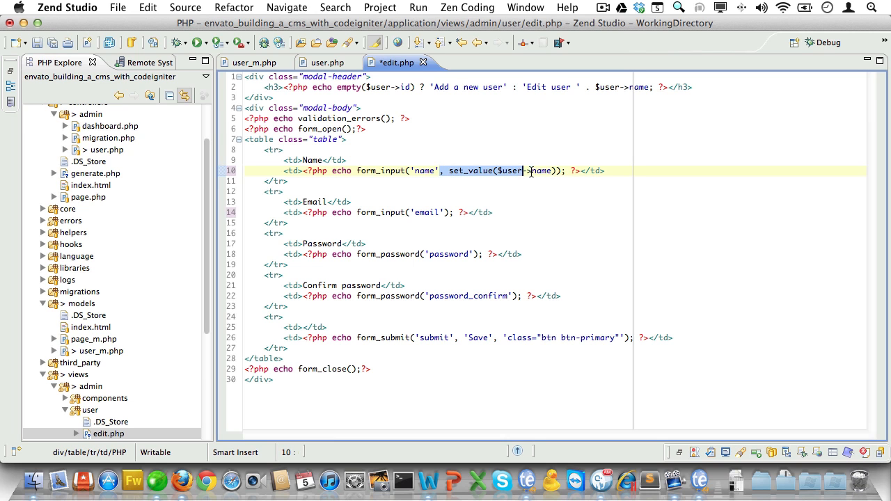
pyautogui.click(443, 212)
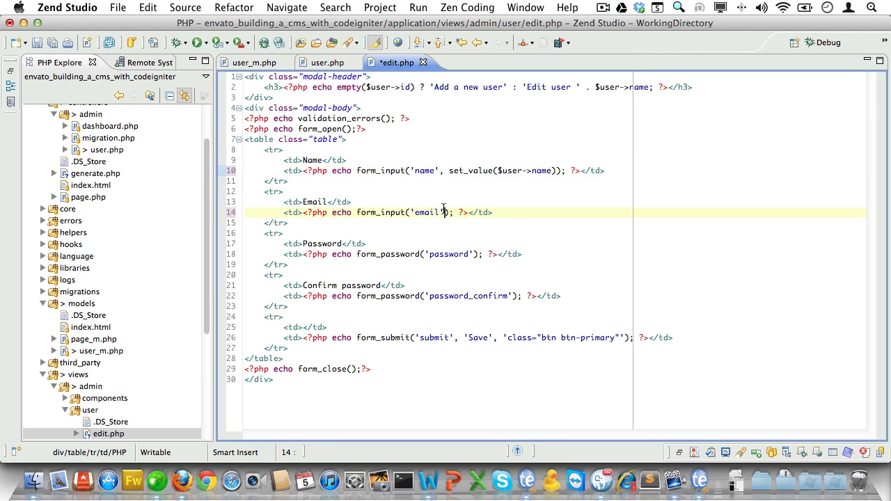
pyautogui.write(', set_value($user->email)')
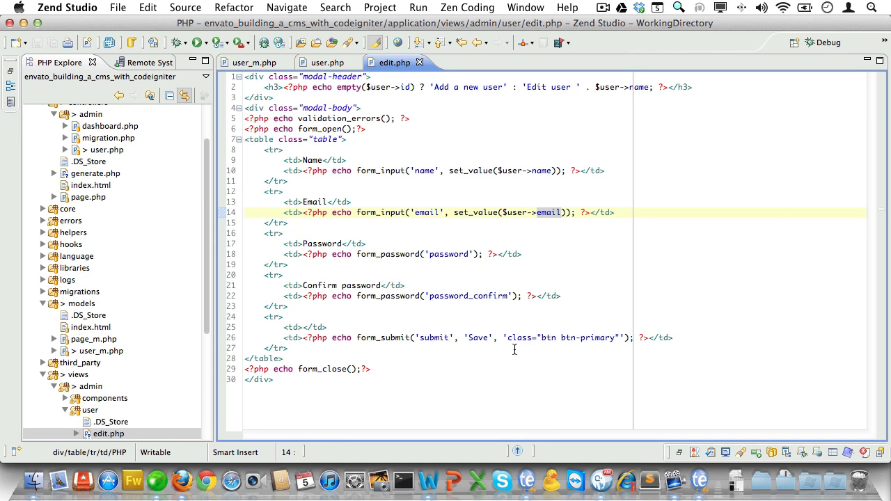
pyautogui.click(470, 171)
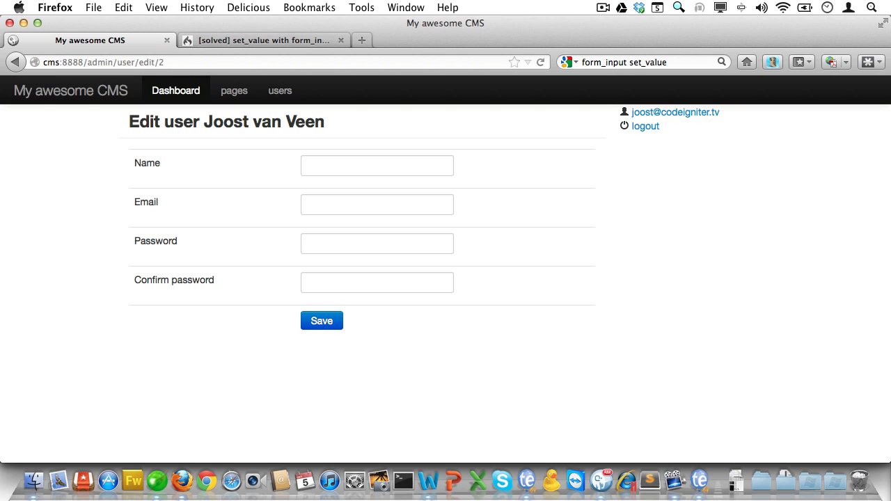
pyautogui.moveTo(436, 225)
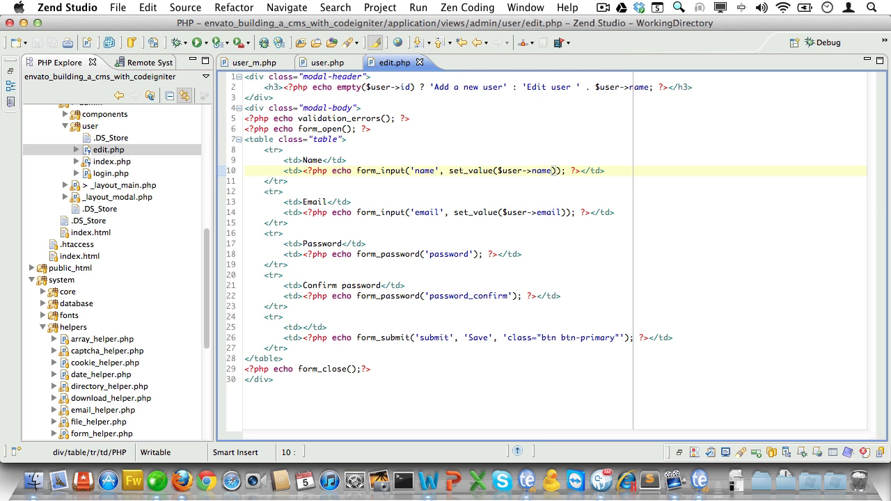
# Append '|required' to $rules['password']['rules'] in edit() and reload the edit page.
pyautogui.write("'',")
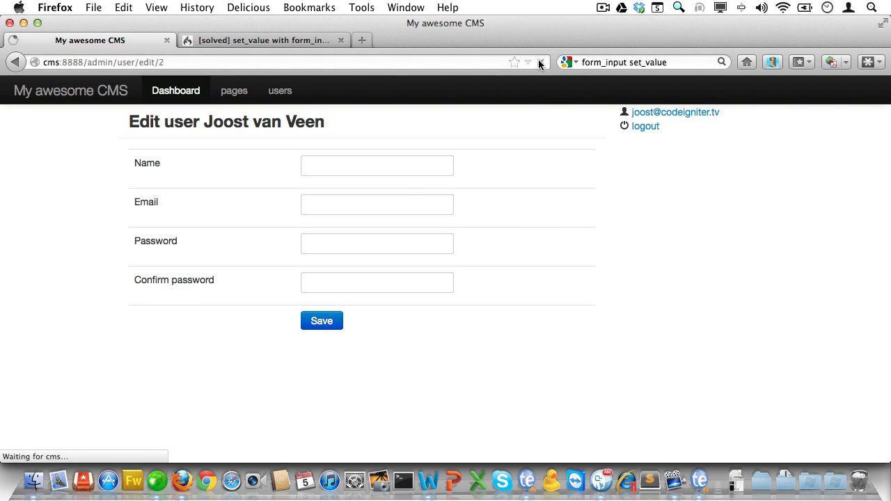
pyautogui.click(542, 62)
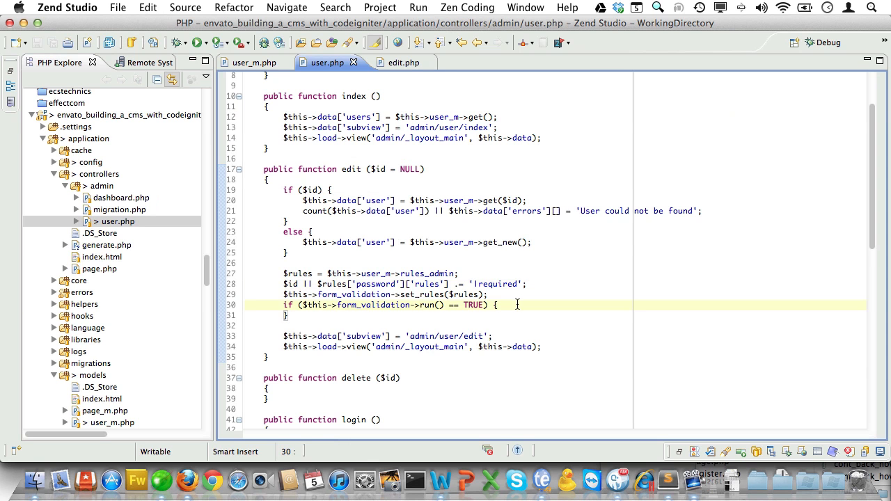
# In edit()'s validation-success block, gather name, email and password via array_from_post.
pyautogui.click(498, 305)
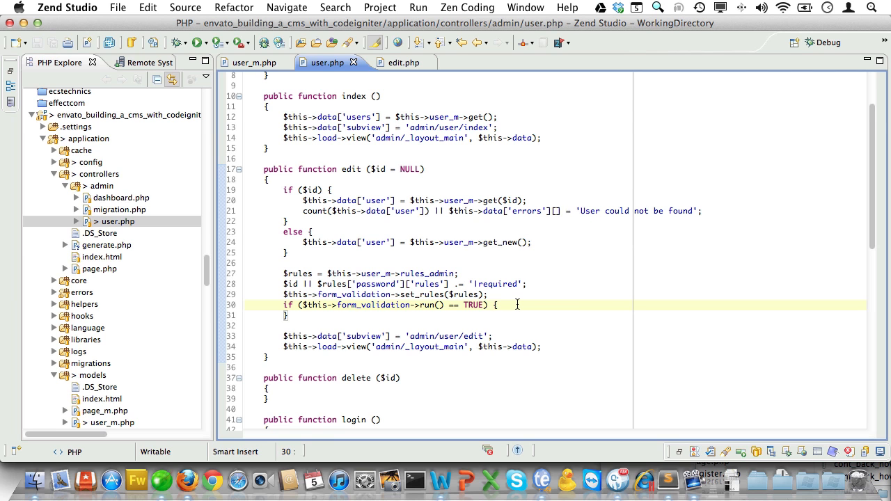
pyautogui.write('$data = $')
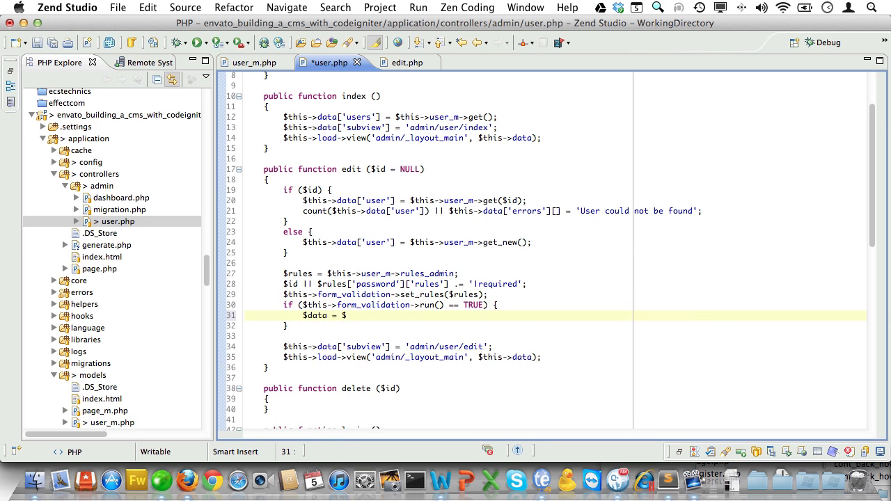
pyautogui.write('this->user_m-')
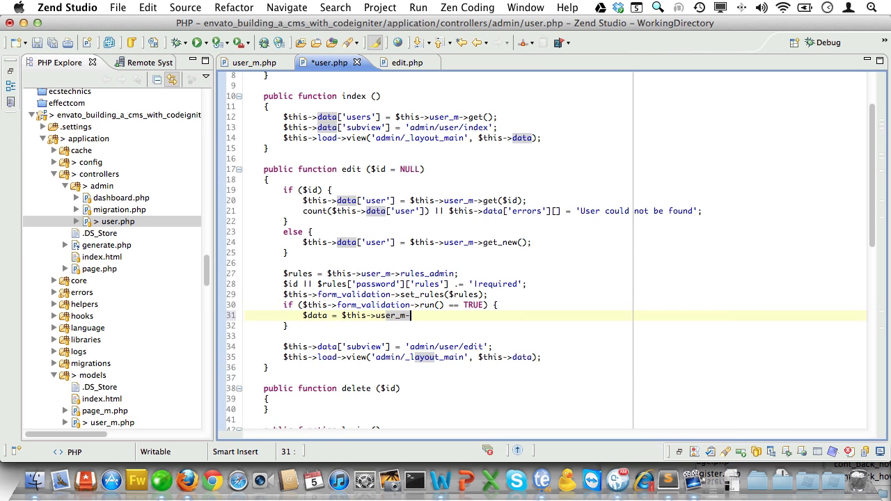
pyautogui.write('array_from')
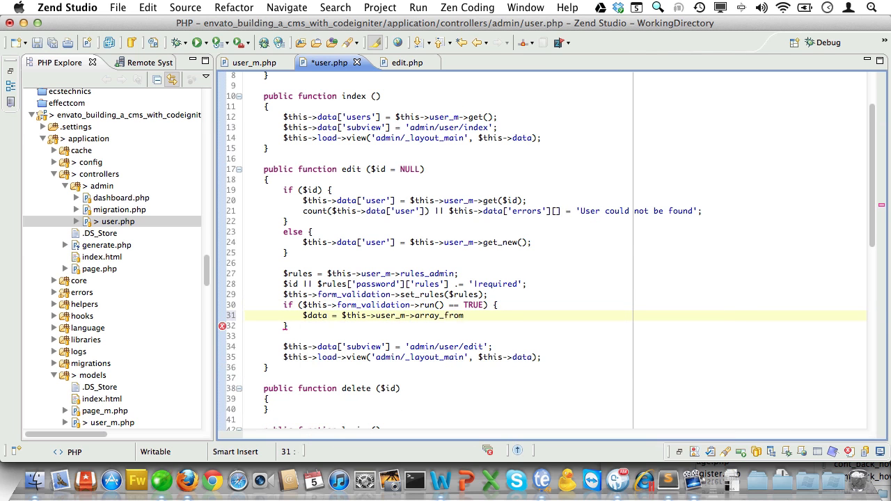
pyautogui.write('_post();')
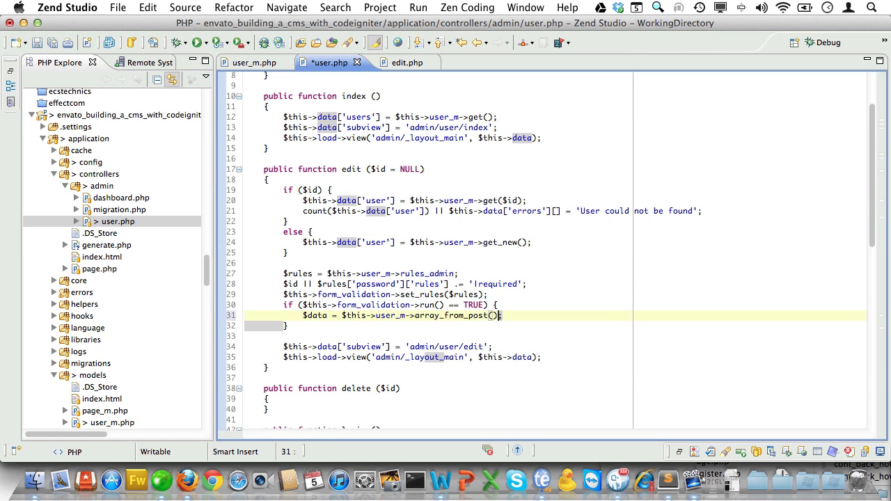
pyautogui.write("array('');")
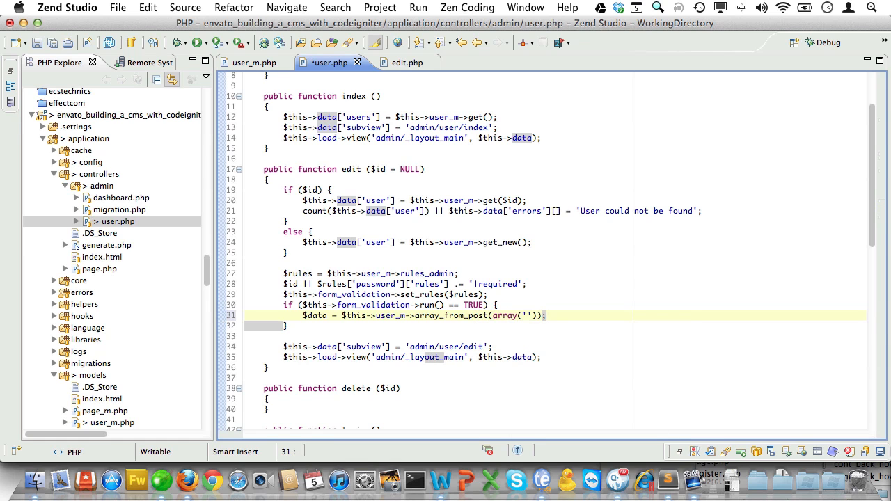
pyautogui.write("'name', 'email'")
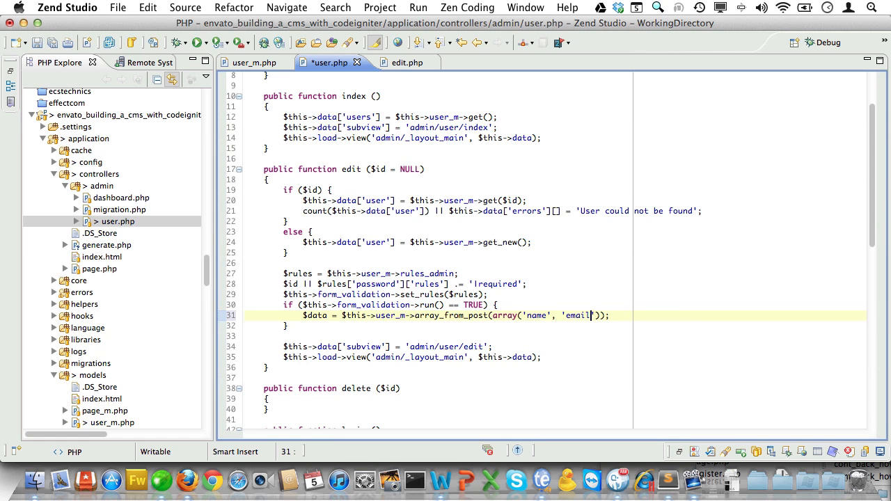
pyautogui.write(", 'passw")
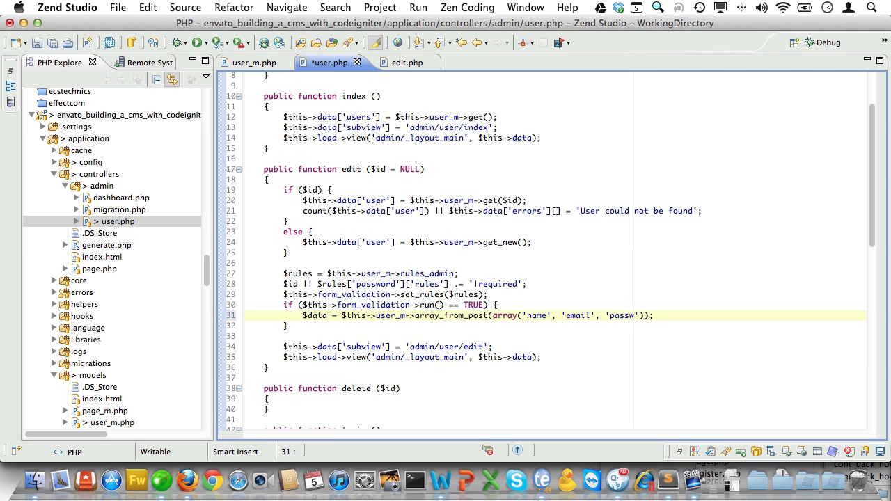
pyautogui.write('word')
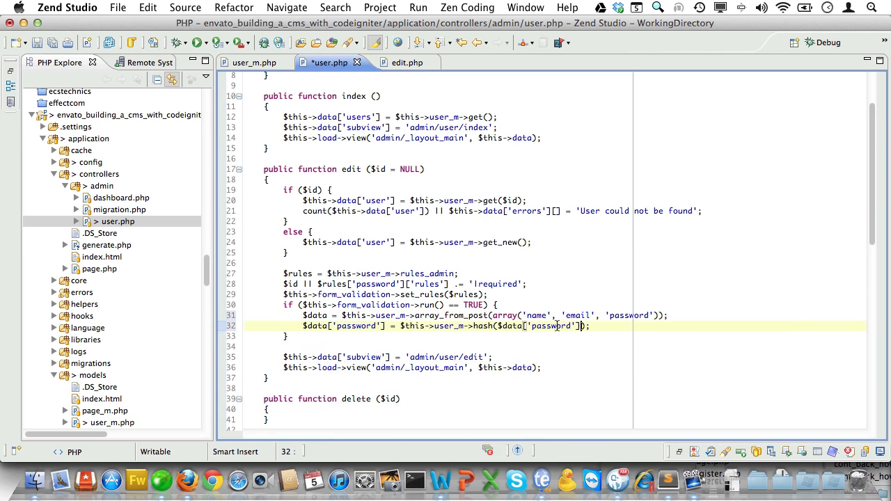
# Save the user with save($data, $id) and redirect to 'admin'.
pyautogui.write('$this->user_m->save')
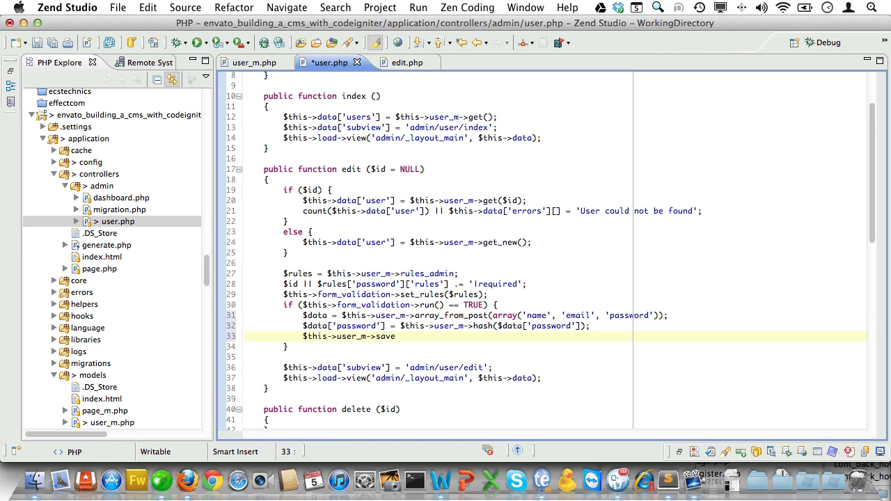
pyautogui.write('($data, );')
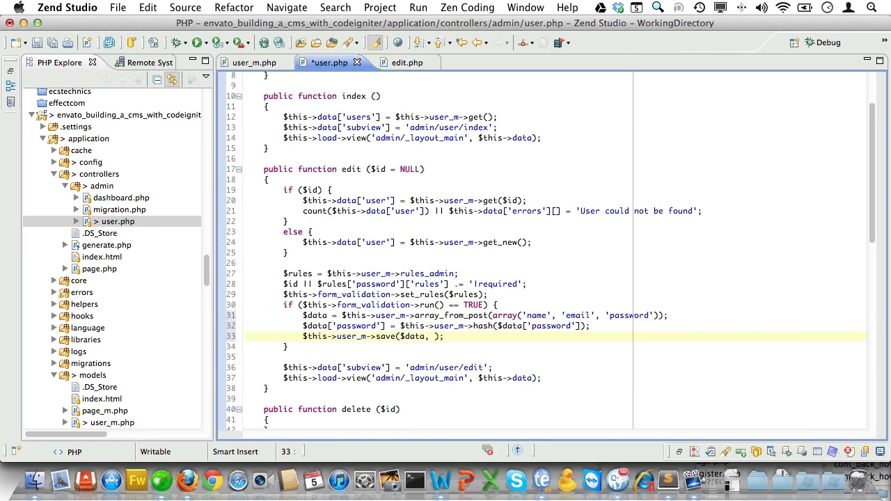
pyautogui.write('$id')
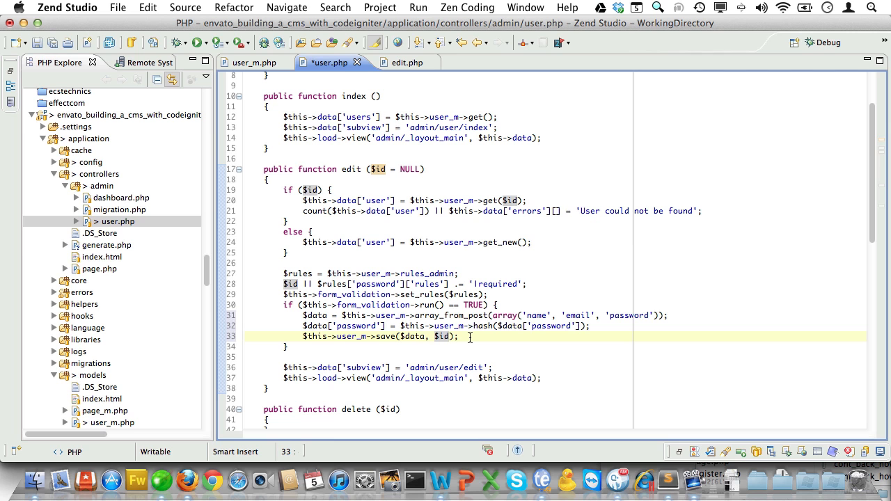
pyautogui.write('r')
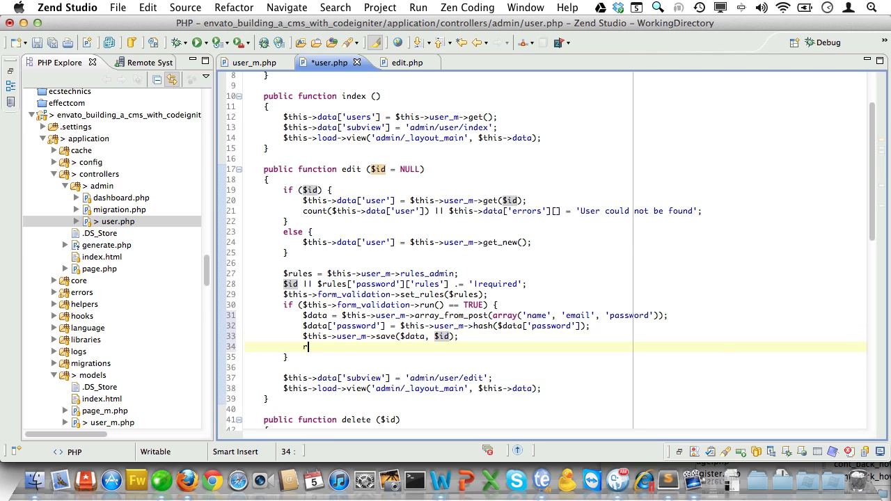
pyautogui.write("redirect('admin');")
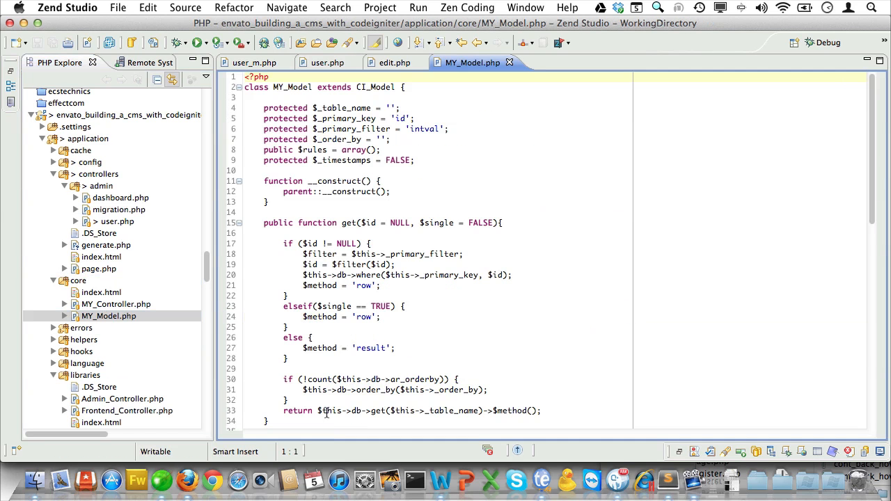
# Write array_from_post($fields) above get(), looping fields into $data from $this->input->post().
pyautogui.click(289, 211)
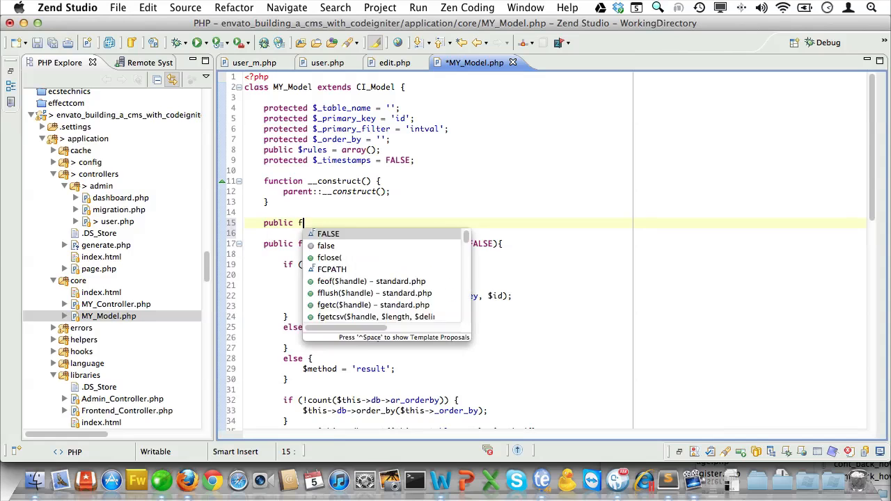
pyautogui.write('unction array_f')
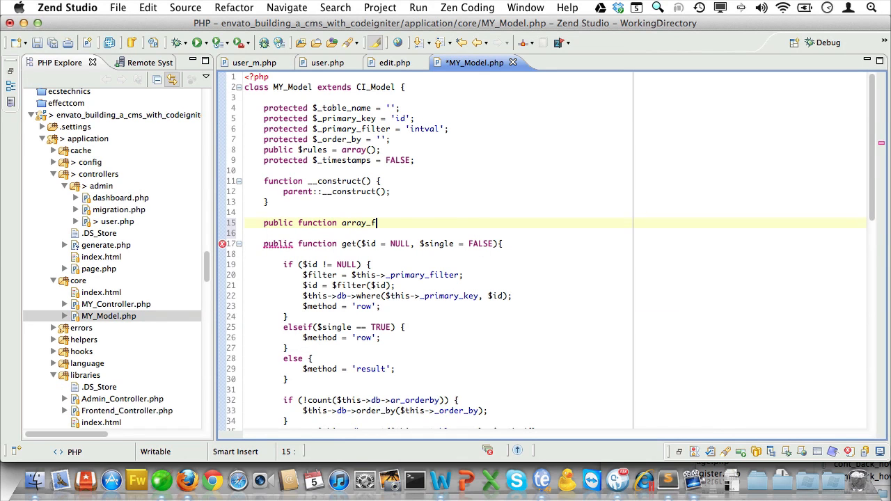
pyautogui.write('rom_post($){}')
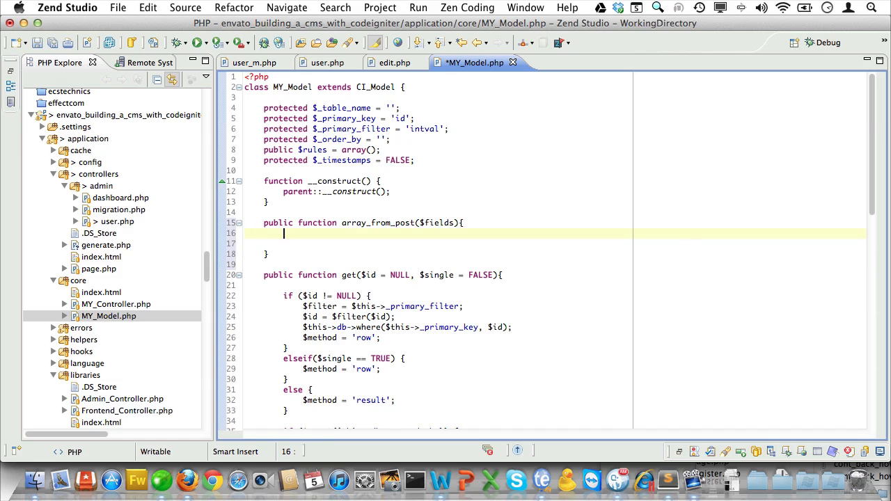
pyautogui.write('foreach ($fields as $value) {')
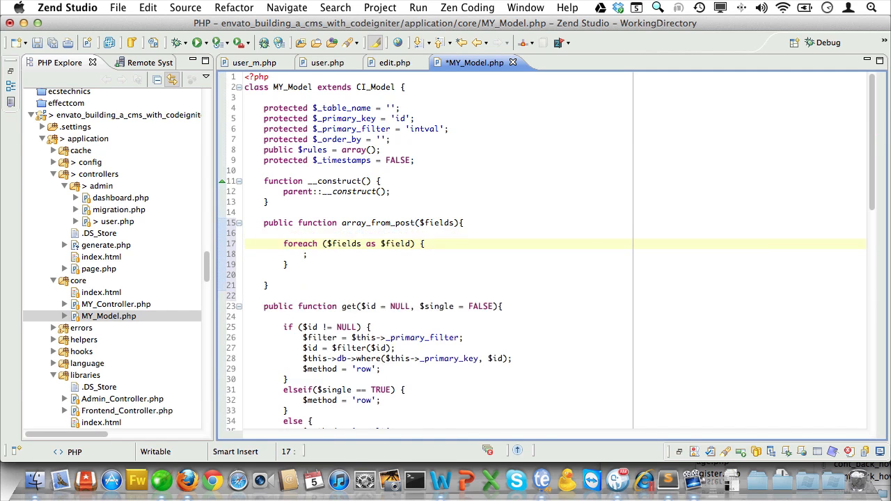
pyautogui.write('$data = array();')
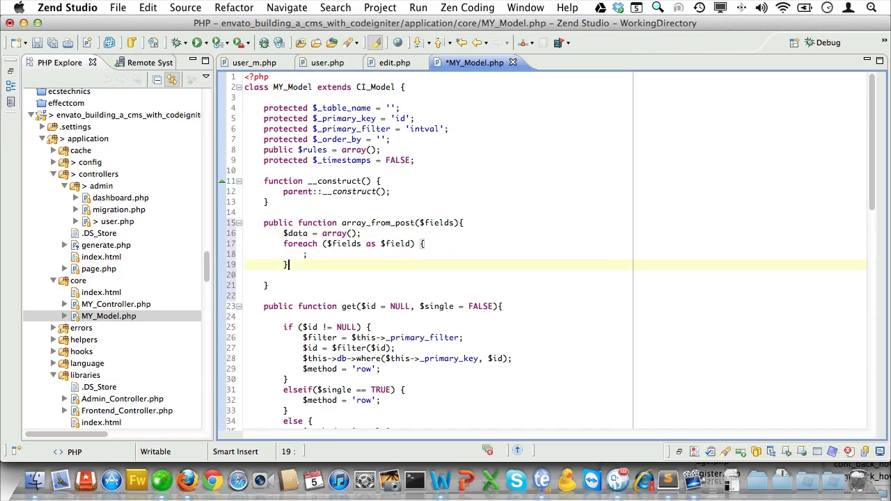
pyautogui.write('$data[$field] = $t')
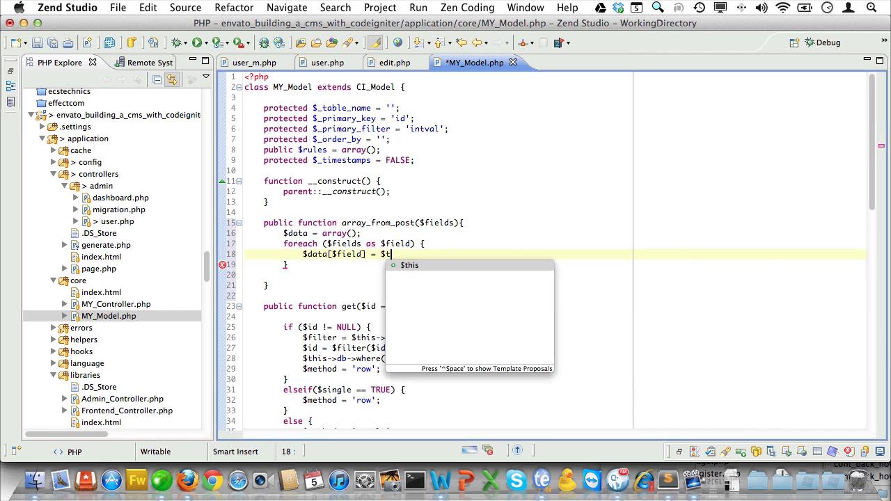
pyautogui.write('his->input->post()')
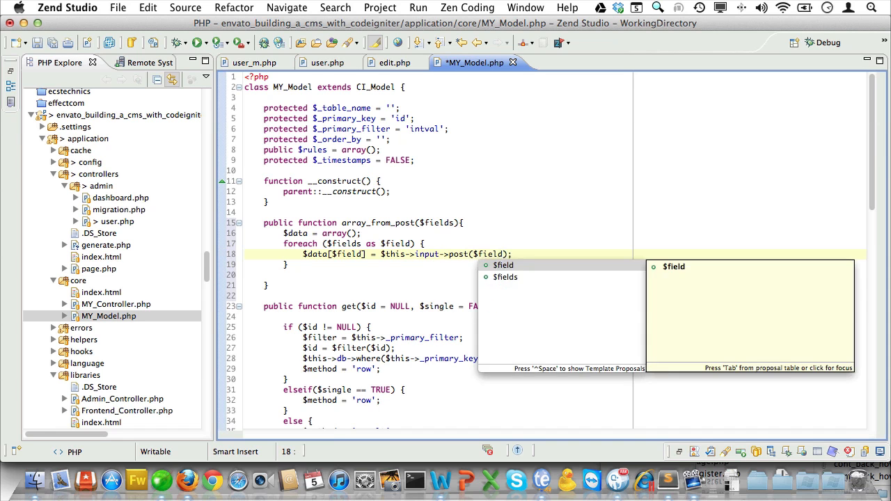
pyautogui.write('retrun $da')
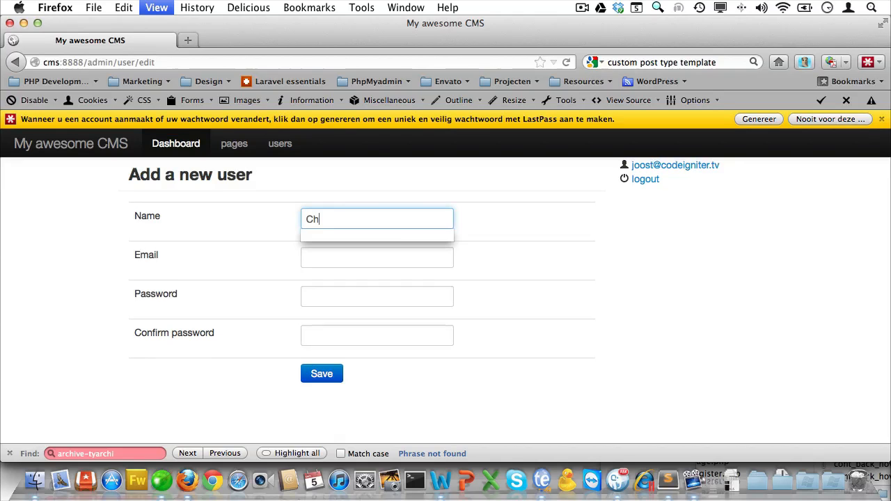
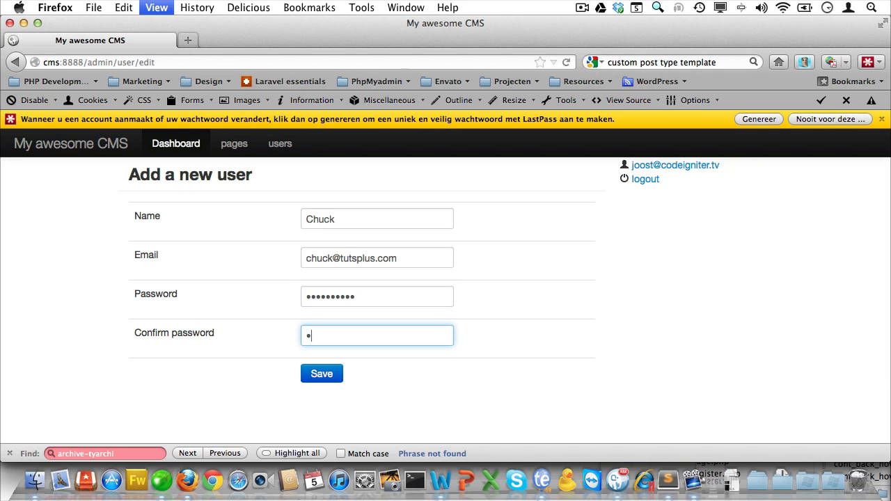
pyautogui.click(322, 373)
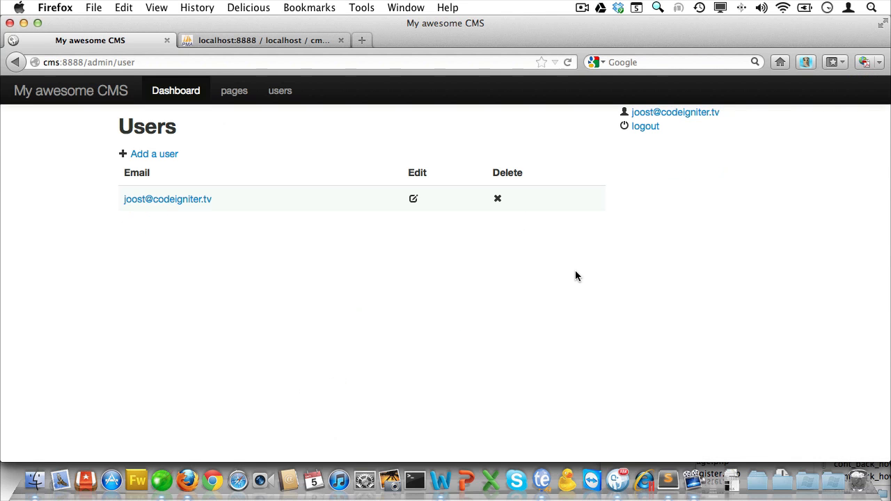
pyautogui.click(261, 40)
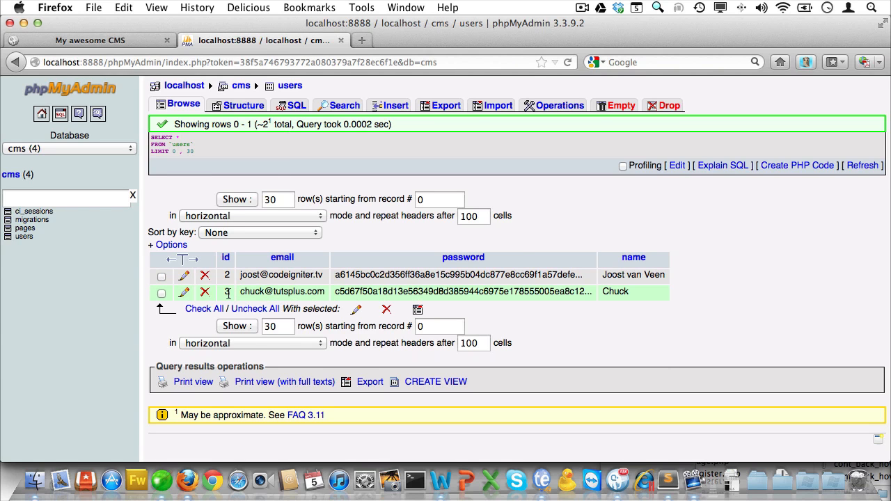
pyautogui.click(162, 292)
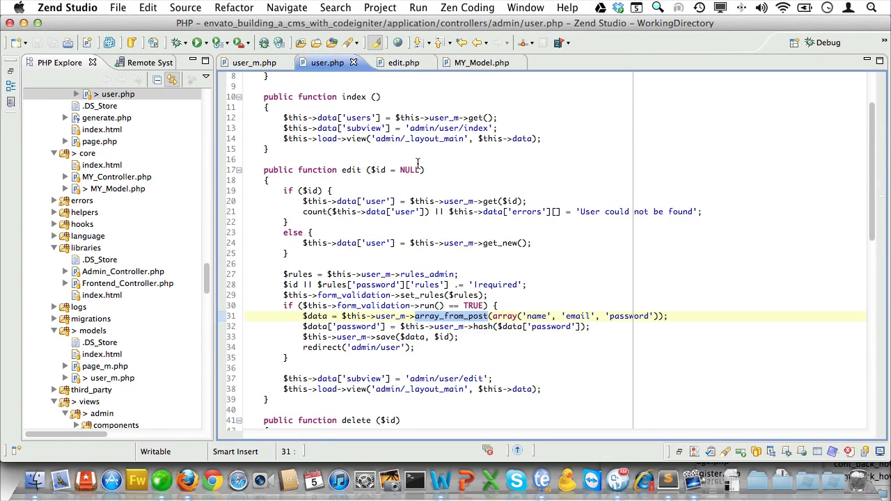
# Move the endforeach in the users index.php below the closing </tr>, then switch to Firefox.
pyautogui.scroll(-3)
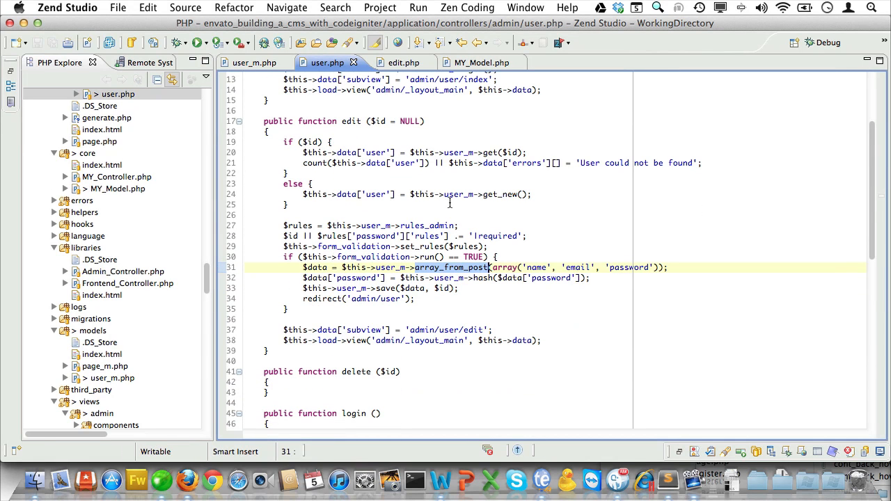
pyautogui.scroll(3)
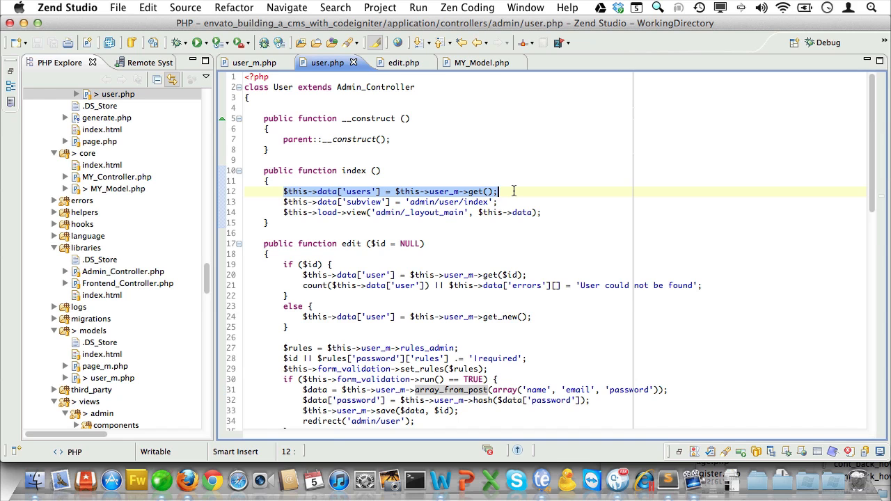
pyautogui.moveTo(61, 294)
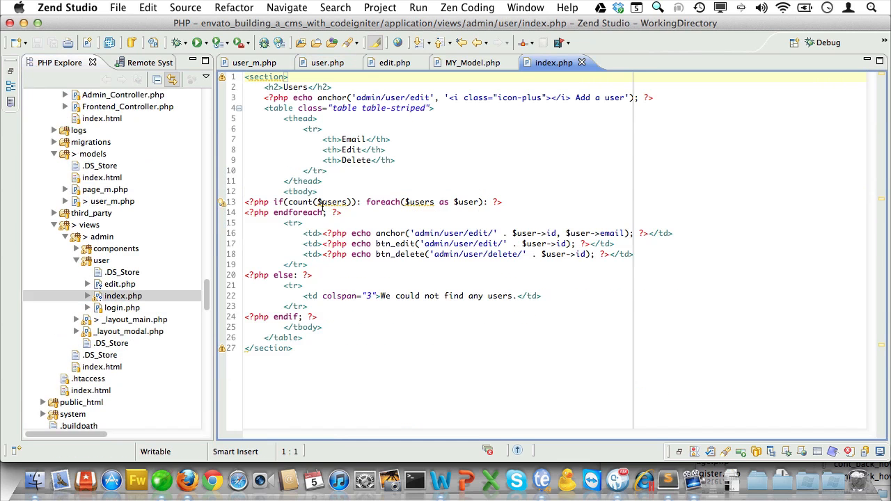
pyautogui.doubleClick(430, 202)
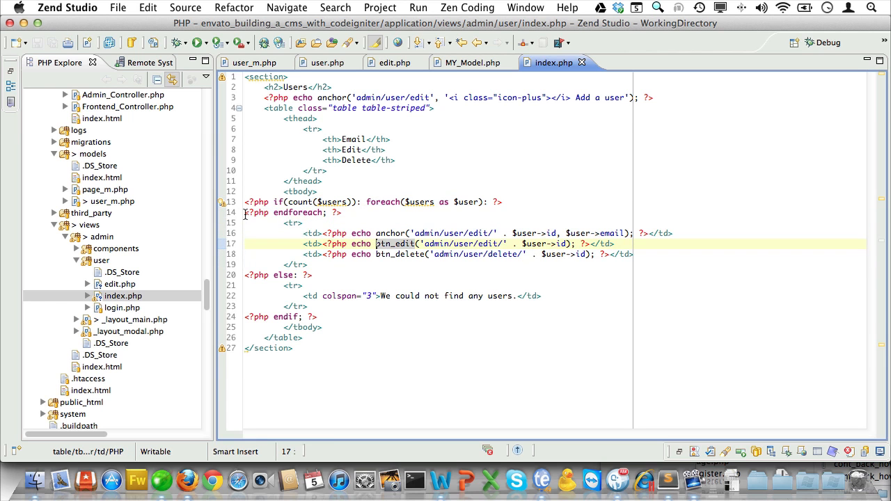
pyautogui.press('Delete')
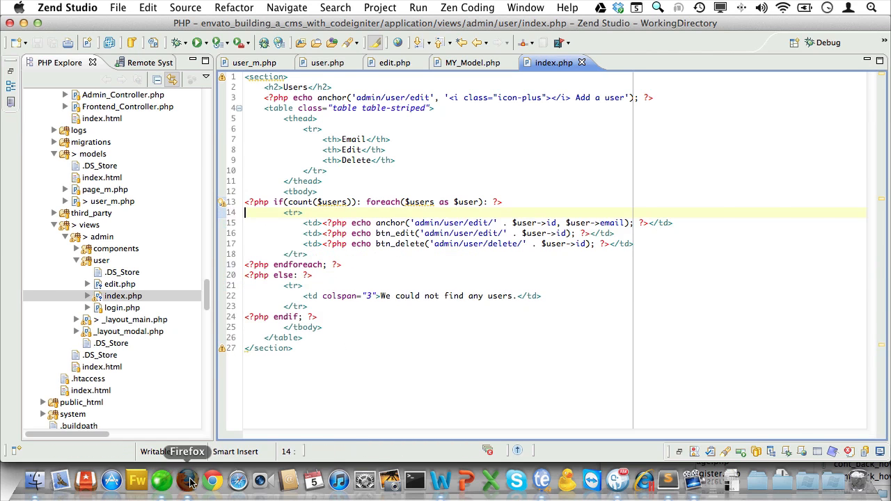
pyautogui.click(186, 481)
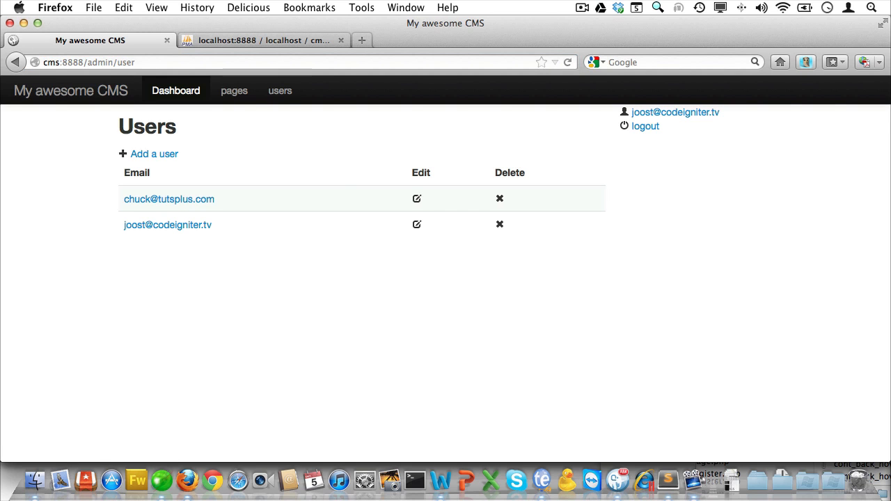
pyautogui.moveTo(261, 264)
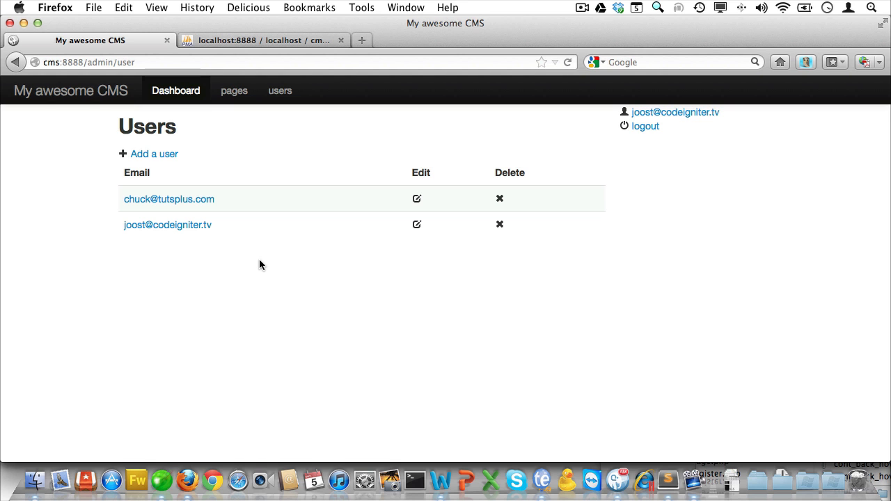
pyautogui.click(416, 199)
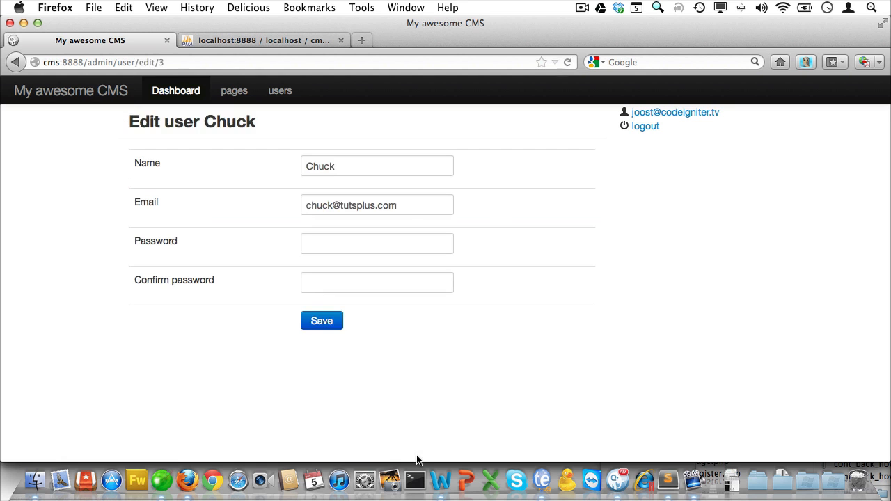
pyautogui.write('Norris')
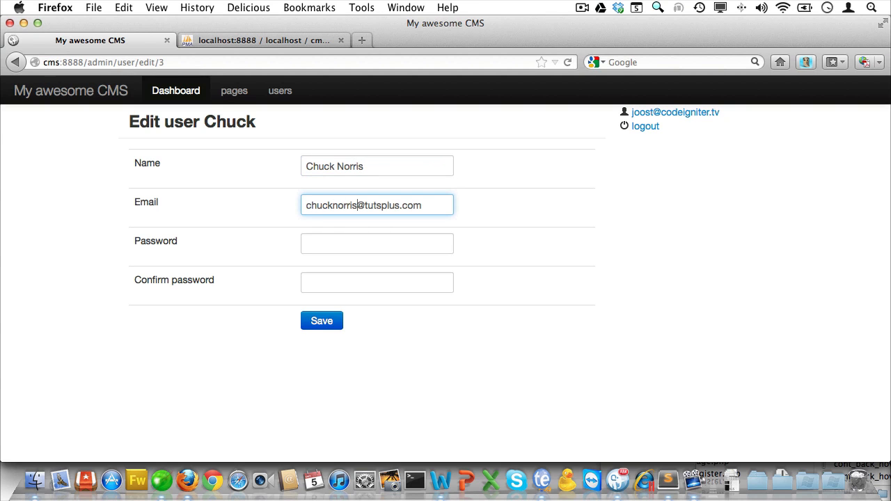
pyautogui.click(322, 320)
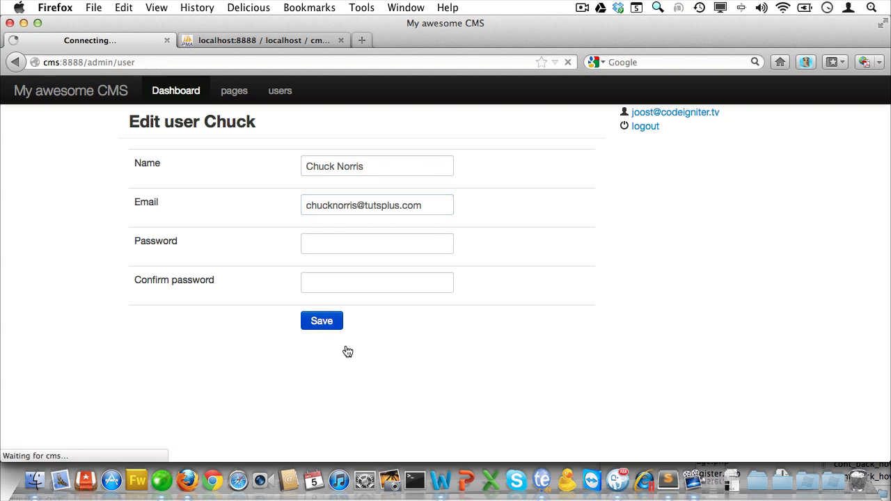
pyautogui.click(322, 320)
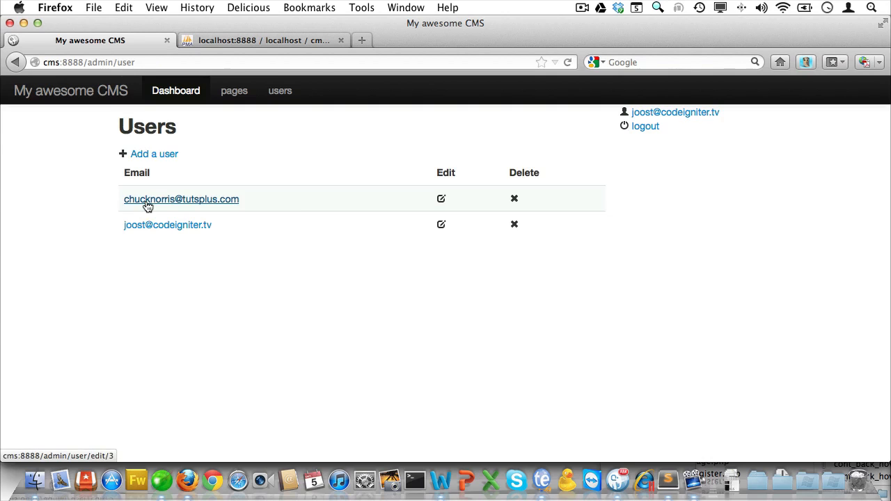
pyautogui.moveTo(321, 330)
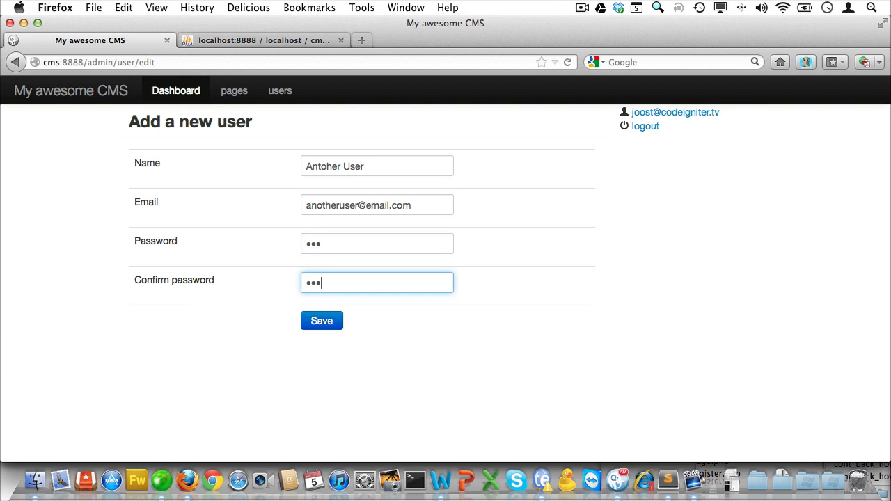
pyautogui.click(322, 321)
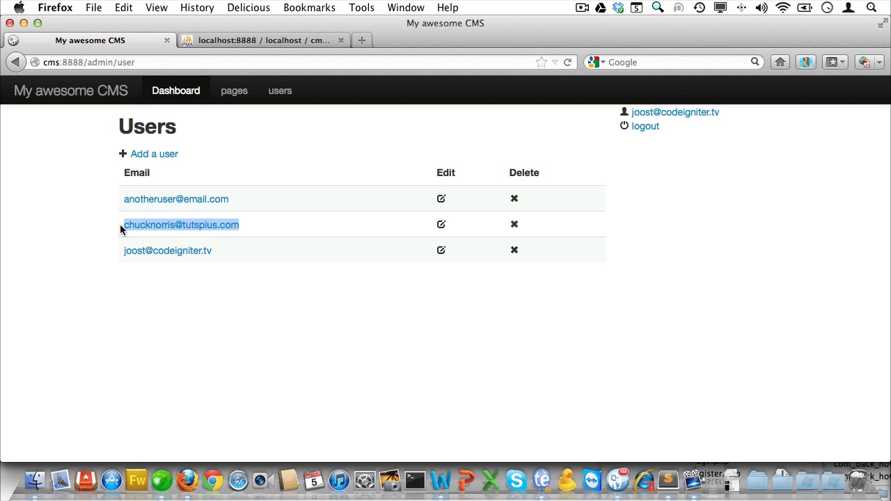
pyautogui.click(645, 126)
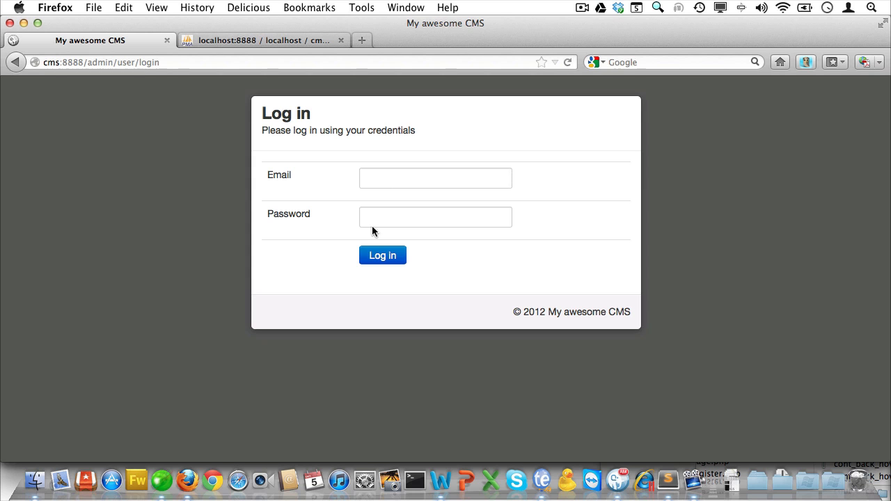
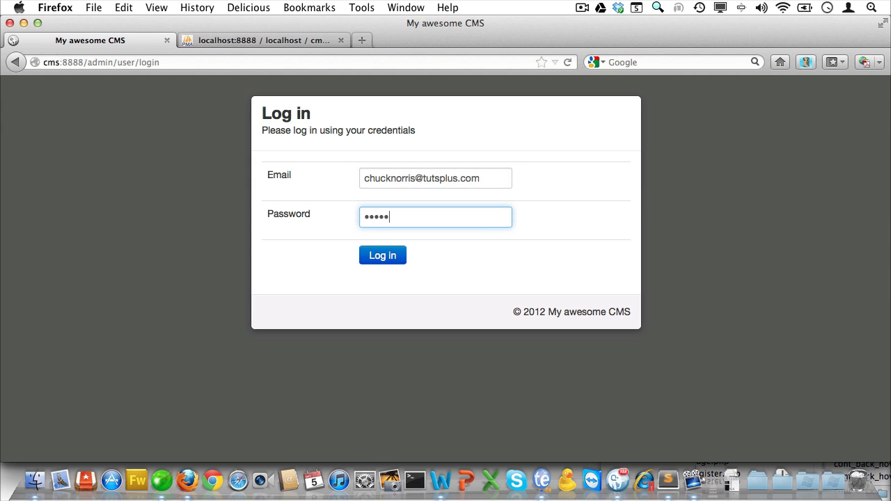
pyautogui.write('password')
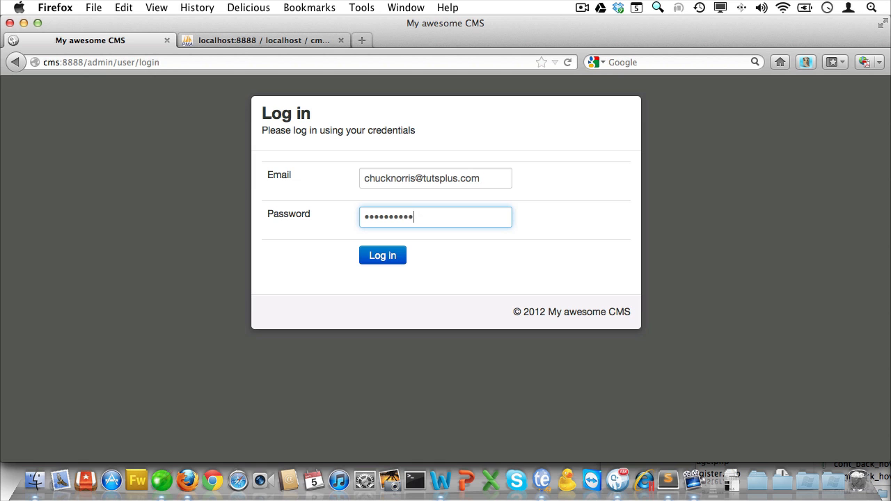
pyautogui.click(382, 256)
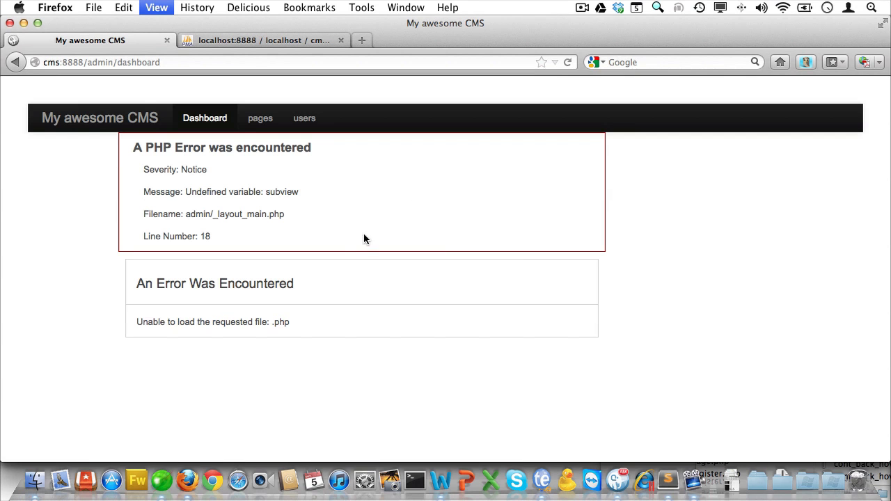
pyautogui.doubleClick(242, 191)
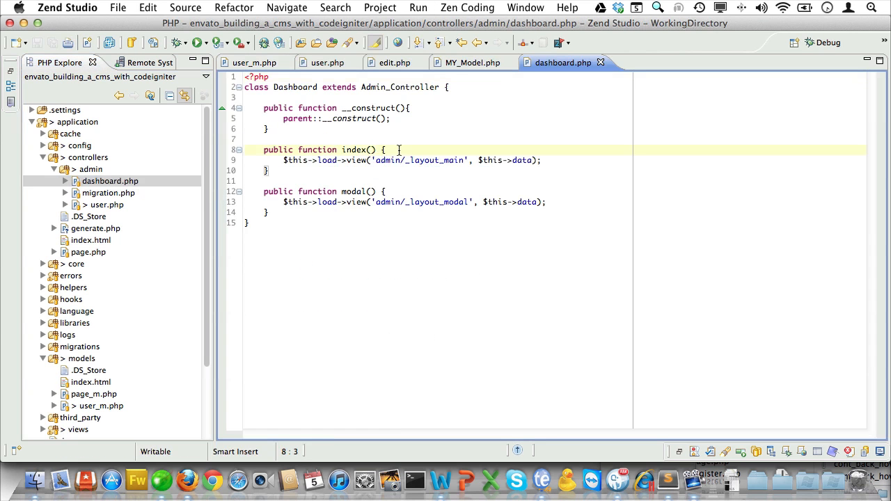
# In dashboard.php index(), set $this->data['subview'] to 'admin/dashboard/index'.
pyautogui.write('$this->data[]')
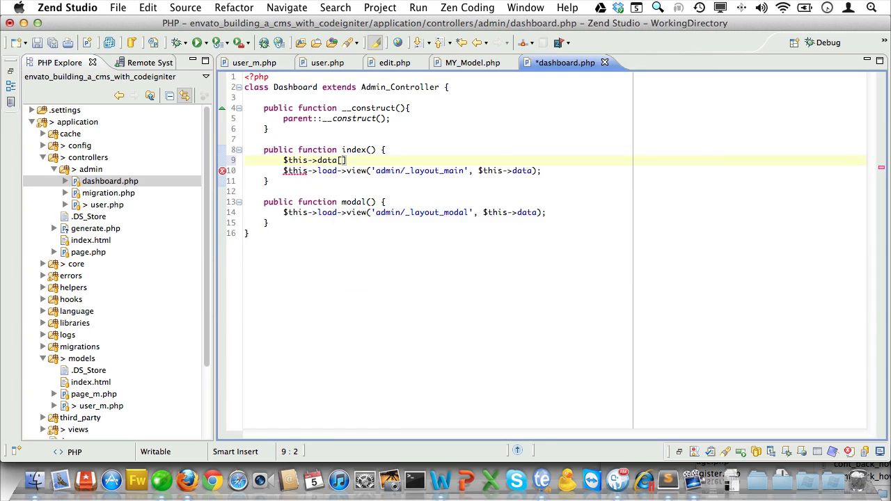
pyautogui.write("'subview'] =")
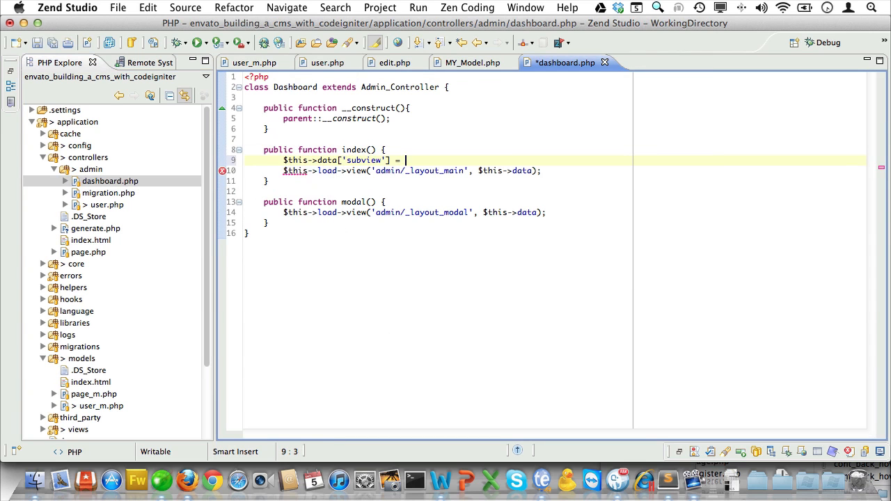
pyautogui.write("'admin/dashboard'")
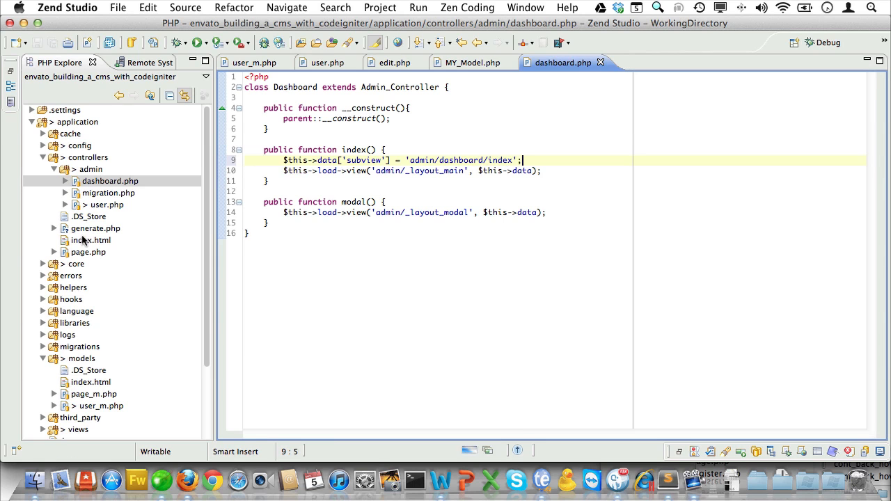
pyautogui.click(77, 338)
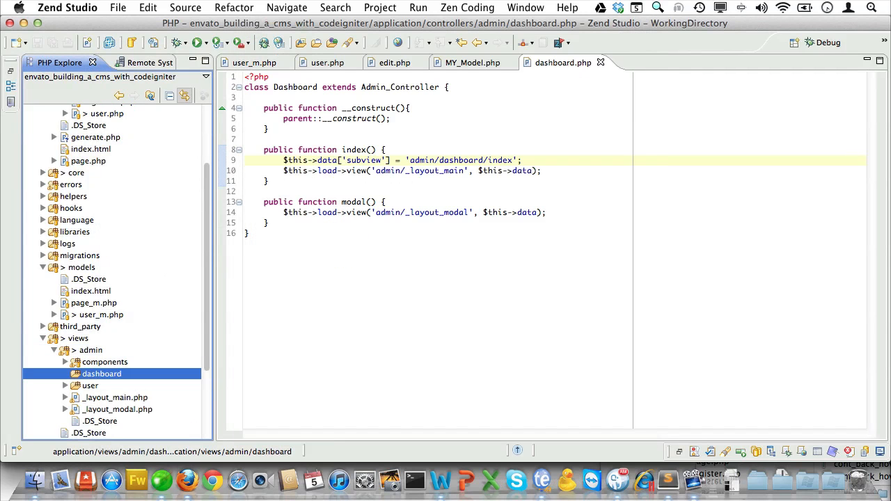
# Create views/admin/dashboard/index.php with a <h2>Welcome</h2> heading.
pyautogui.rightClick(101, 374)
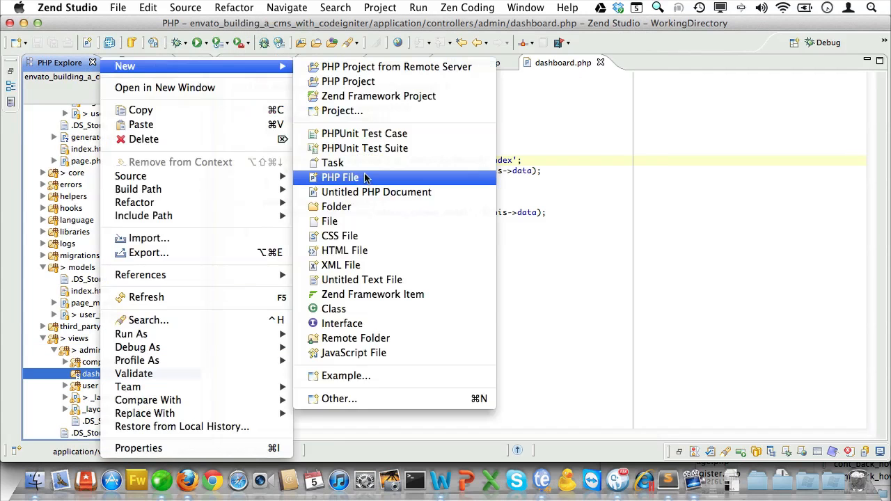
pyautogui.click(340, 177)
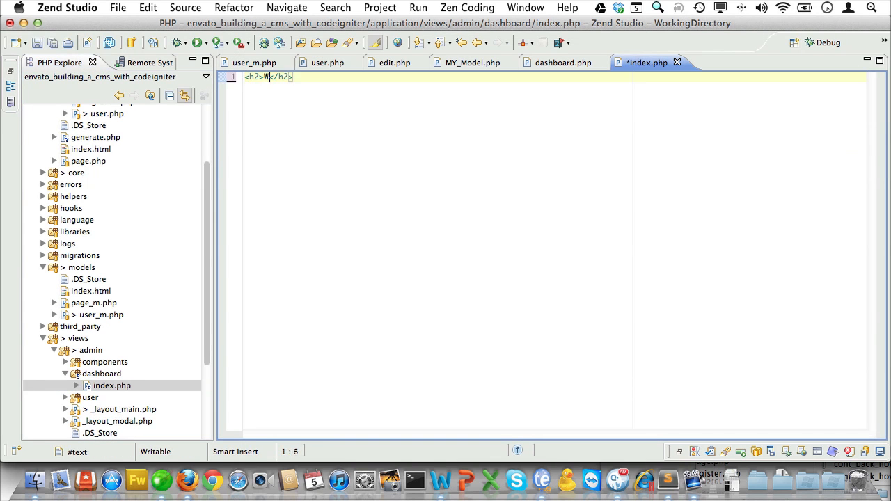
pyautogui.write('elcome')
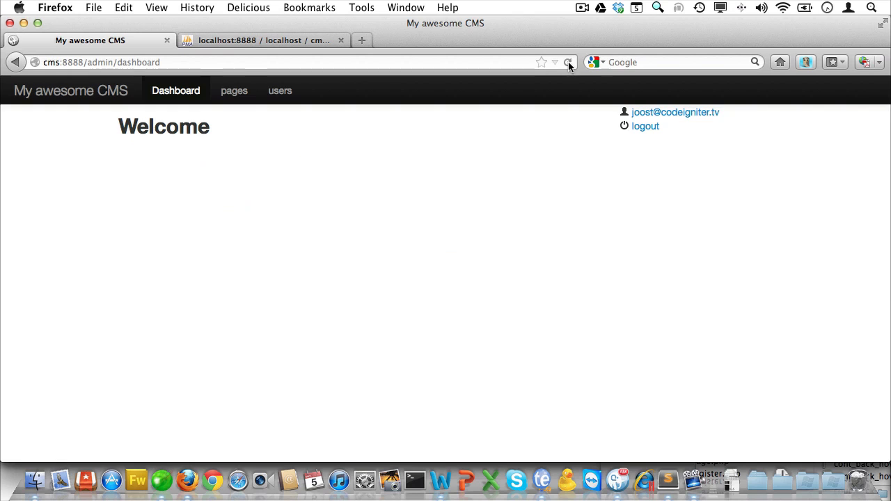
pyautogui.moveTo(561, 121)
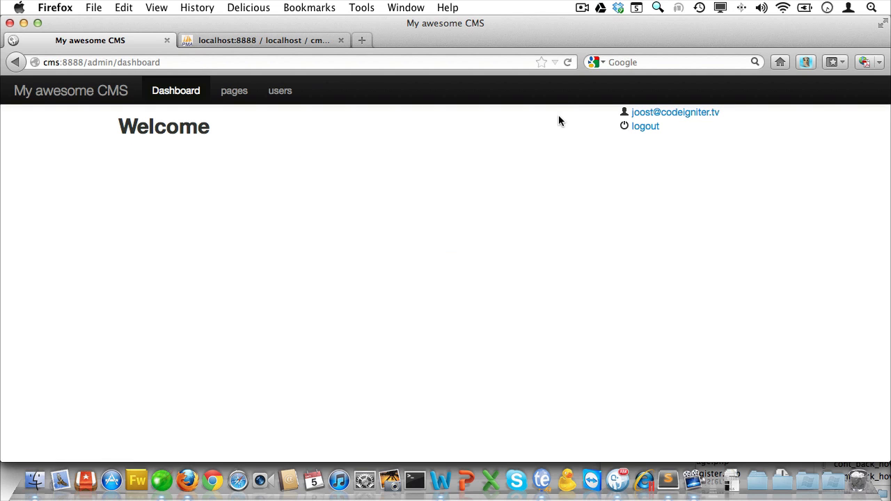
# Reload the Firefox admin dashboard to show the Welcome heading.
pyautogui.click(280, 91)
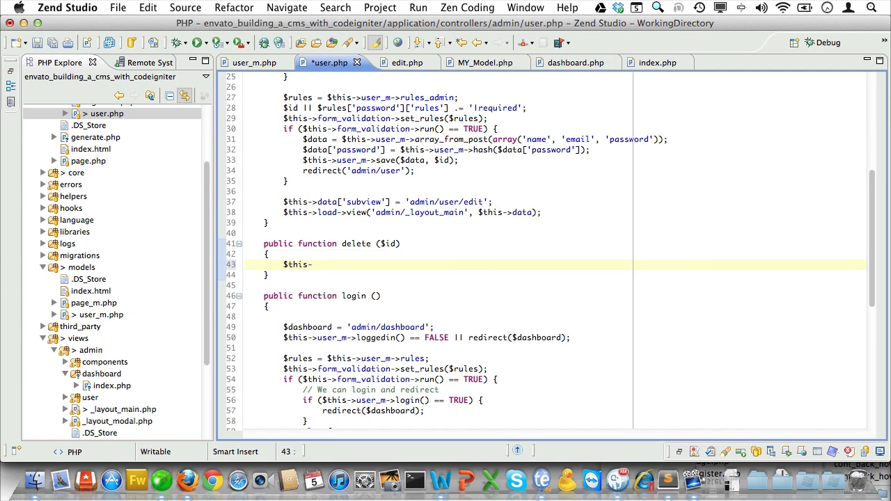
# Inside delete($id), call $this->user_m->delete($id) on the user model.
pyautogui.write('user_m->')
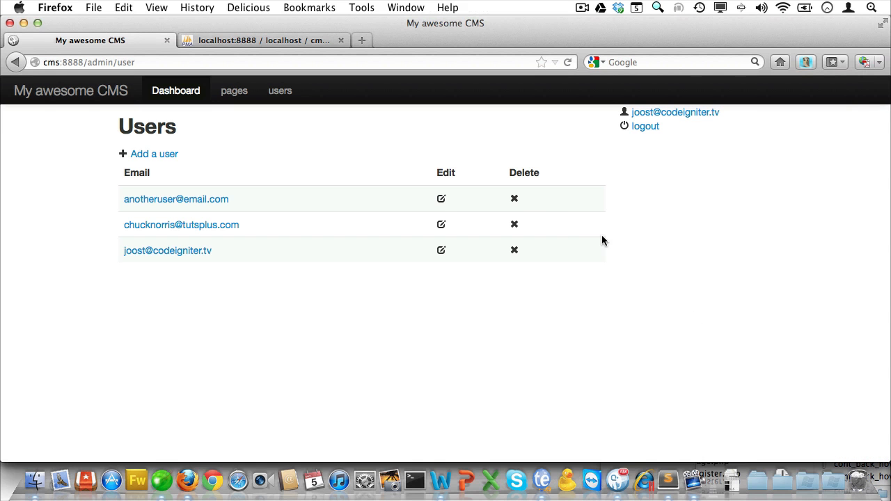
pyautogui.click(514, 250)
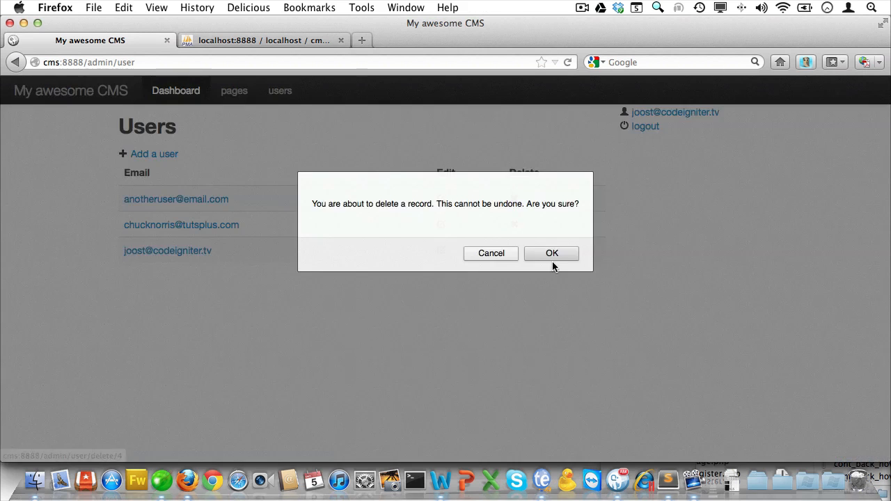
pyautogui.click(551, 253)
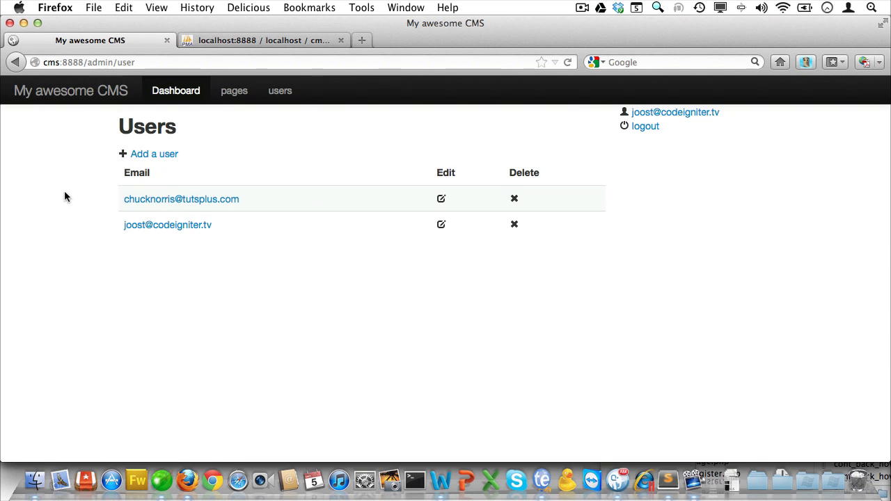